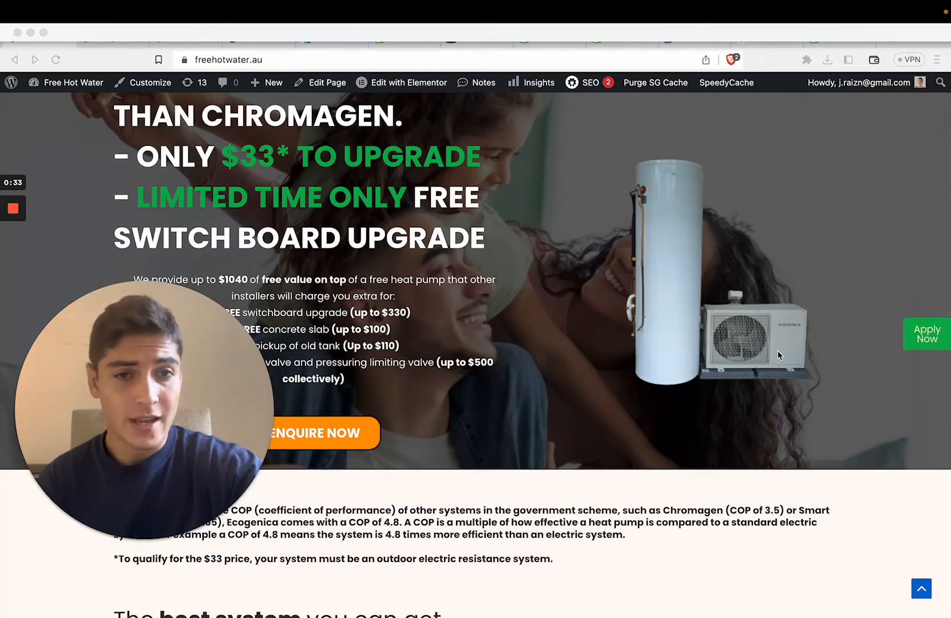
Step: Bring up the Ecogenica manual PDF after scrolling the comparison page
scroll(up, 3)
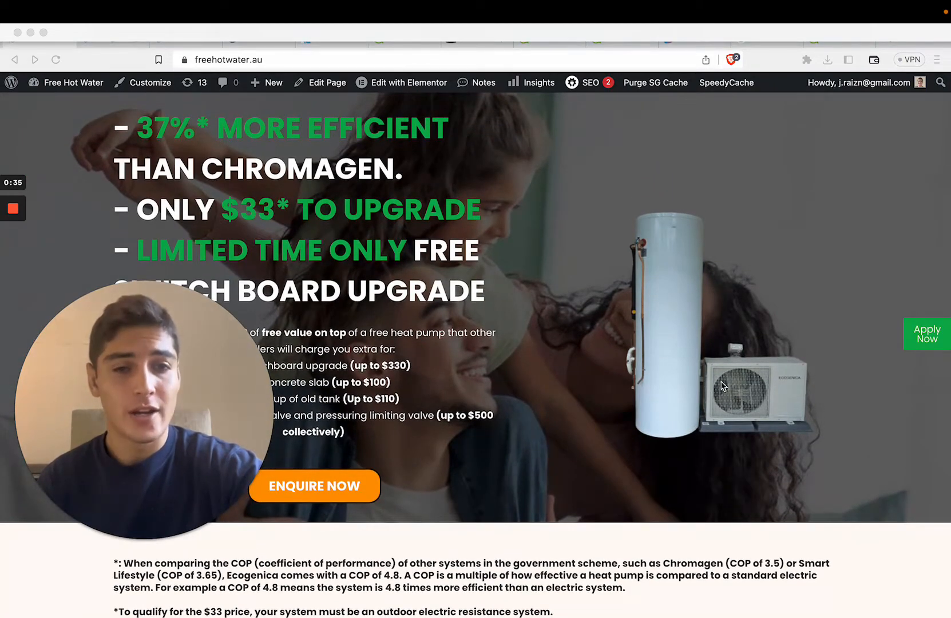
scroll(up, 3)
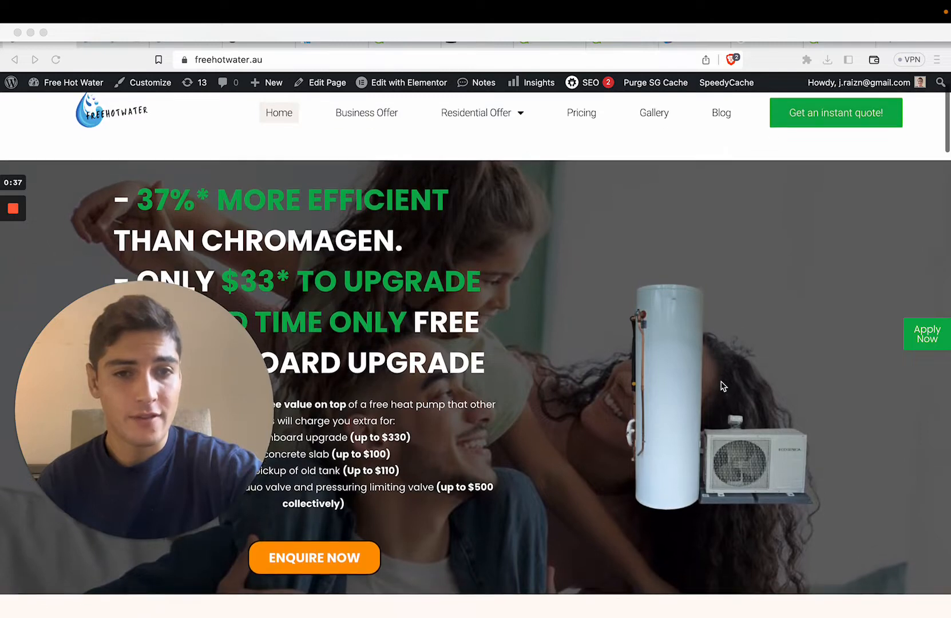
scroll(down, 3)
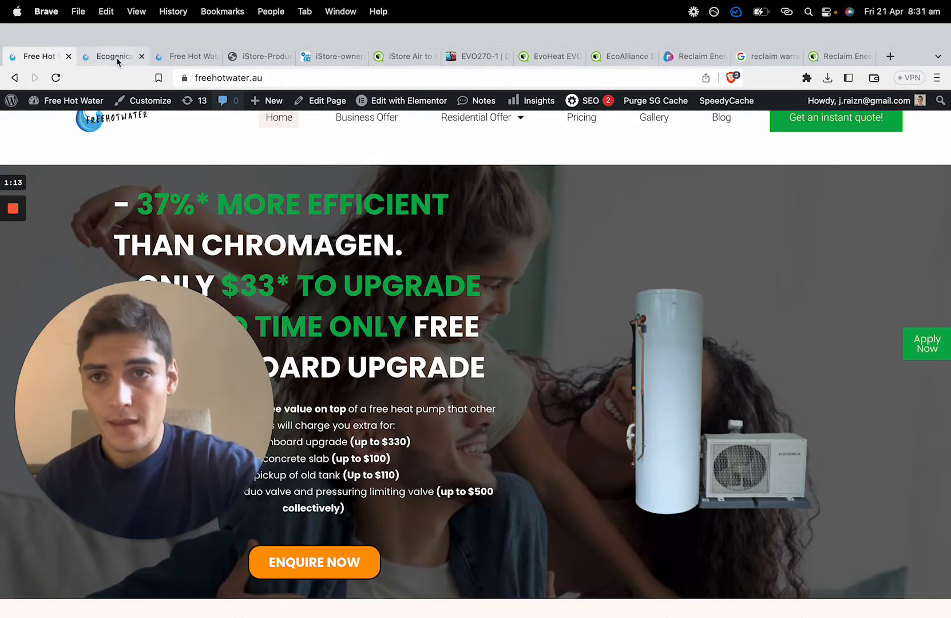
click(112, 56)
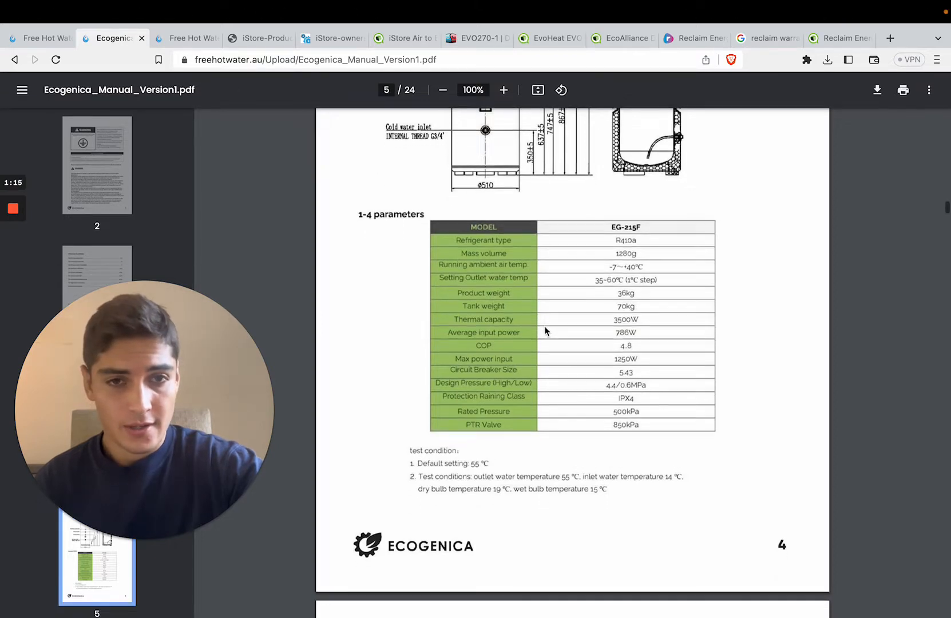
scroll(up, 3)
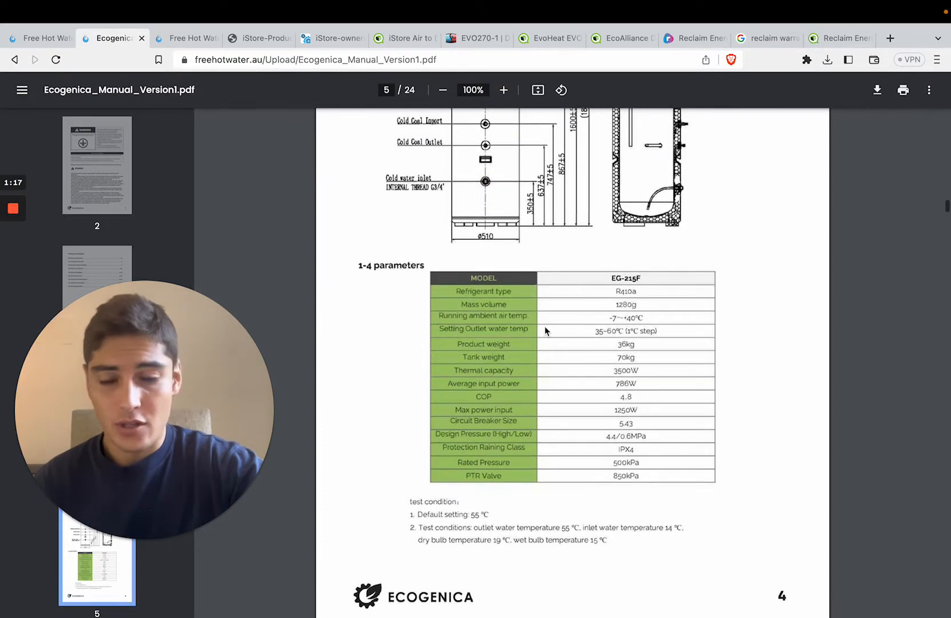
mouse_move(598, 441)
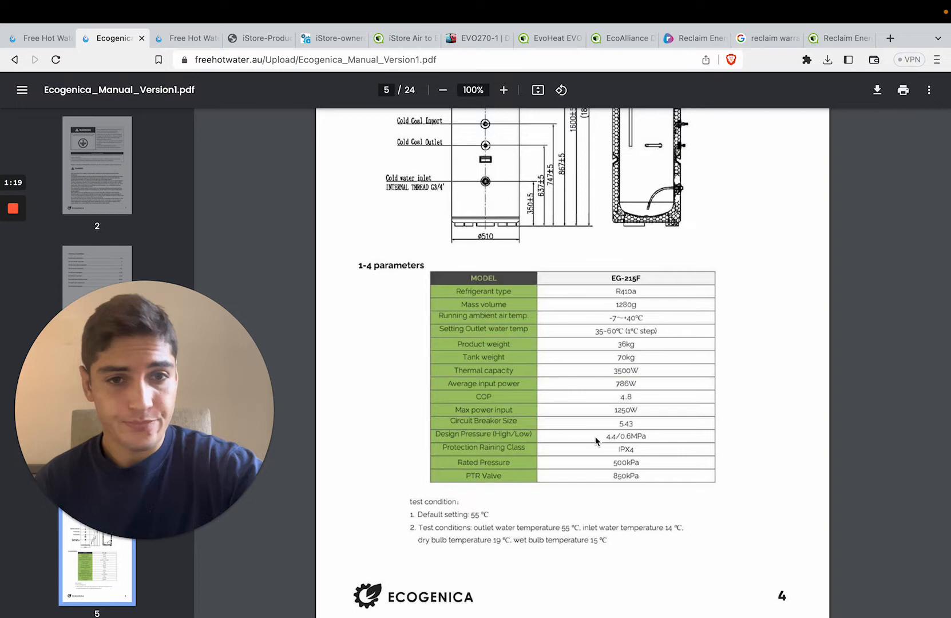
mouse_move(612, 399)
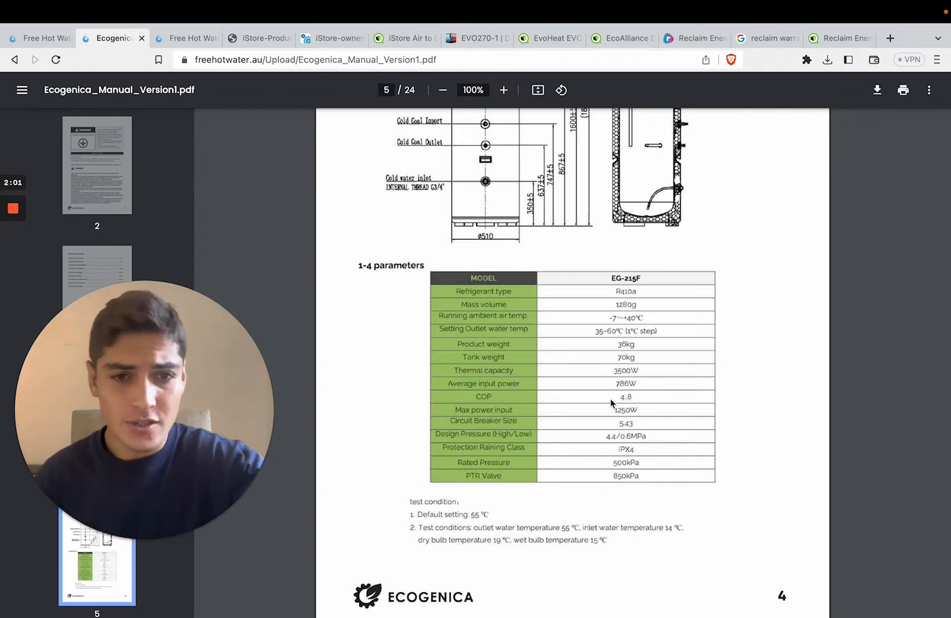
Step: Review the EG-215F parameters table (COP 4.8), then return to the freehotwater.au comparison
scroll(down, 3)
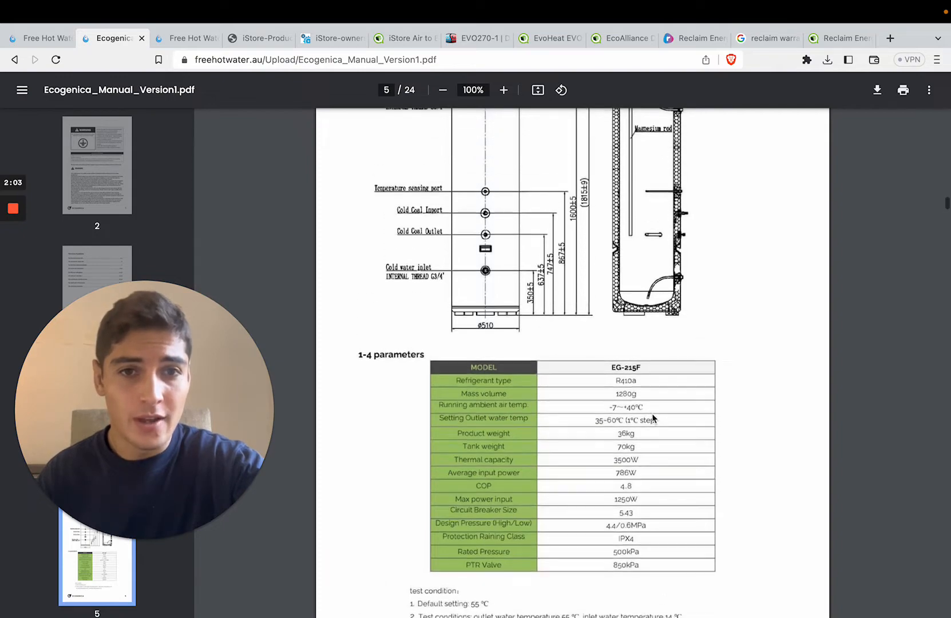
scroll(up, 3)
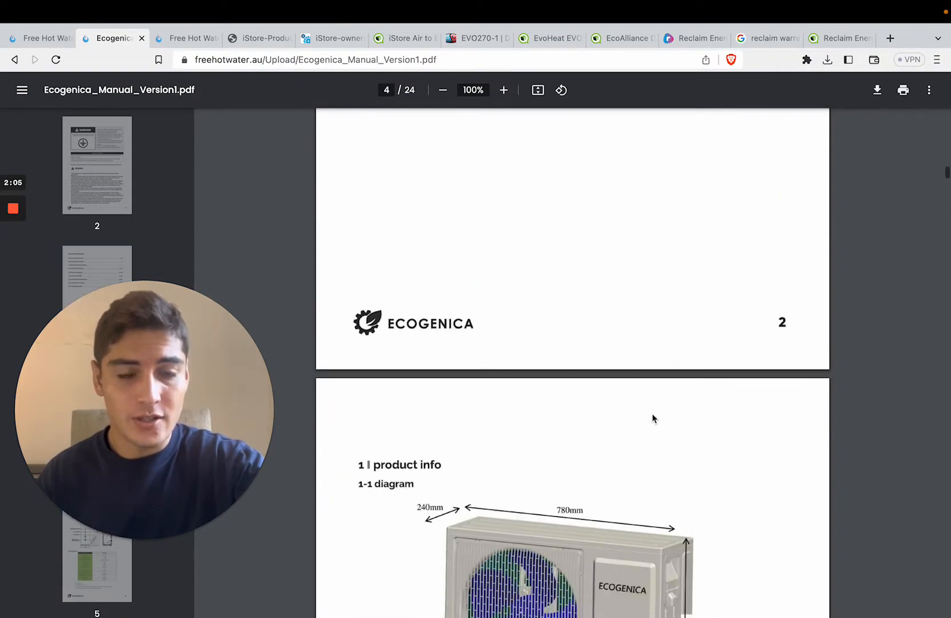
scroll(down, 3)
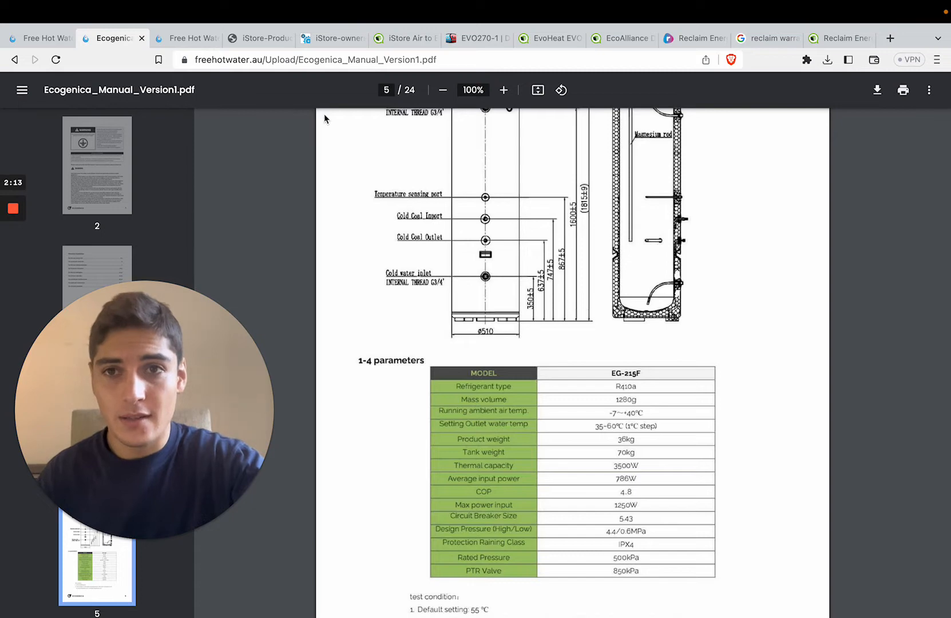
click(186, 38)
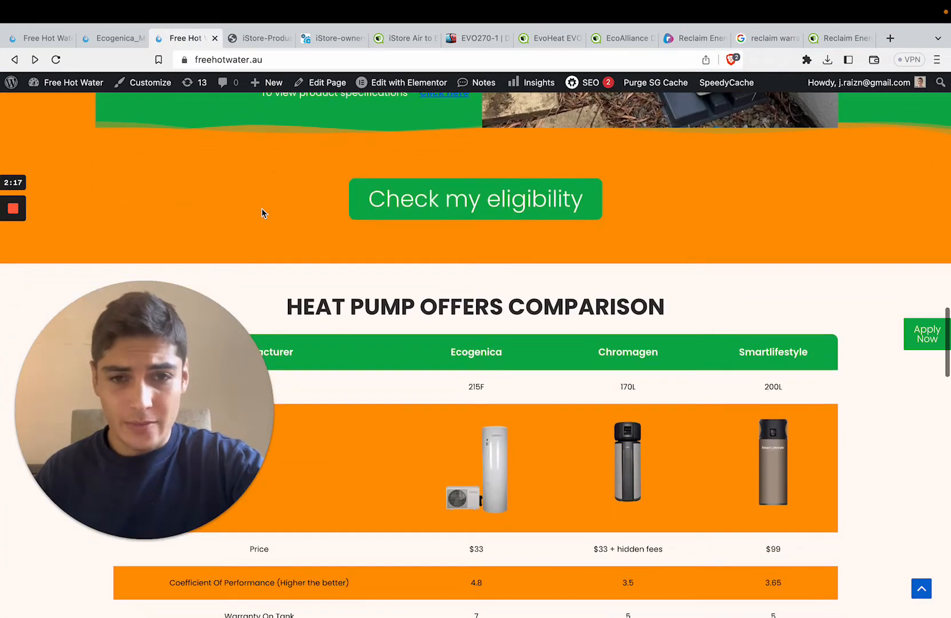
Step: Read the comparison table's COP, warranty and upgrade rows, then bring up the iStore brochure
scroll(down, 3)
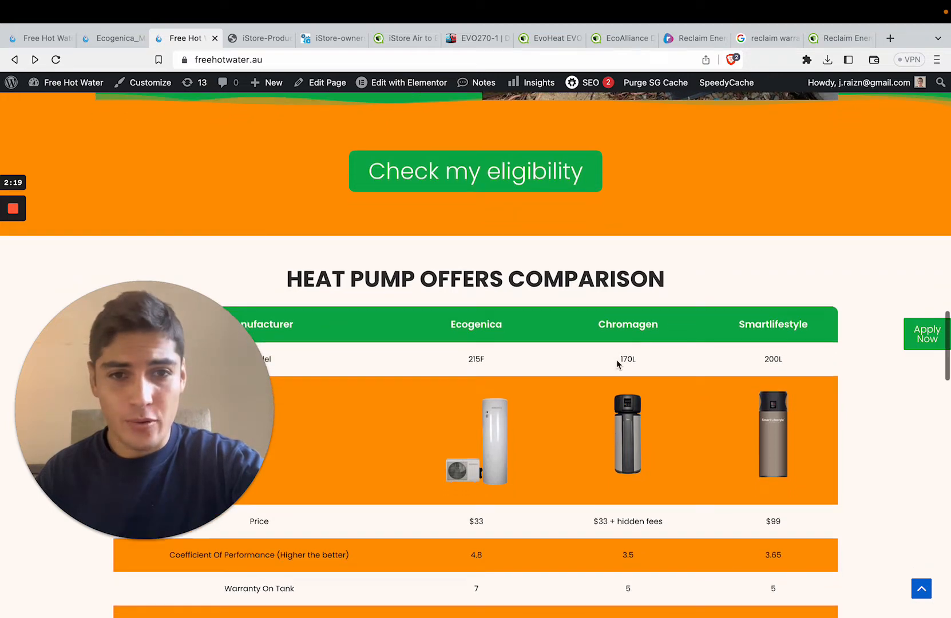
scroll(down, 3)
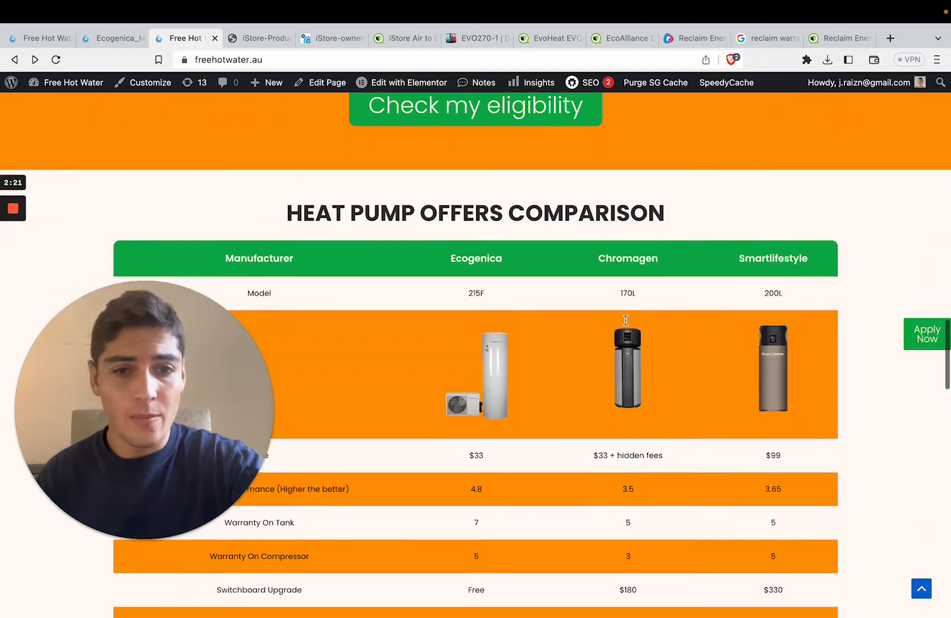
scroll(down, 3)
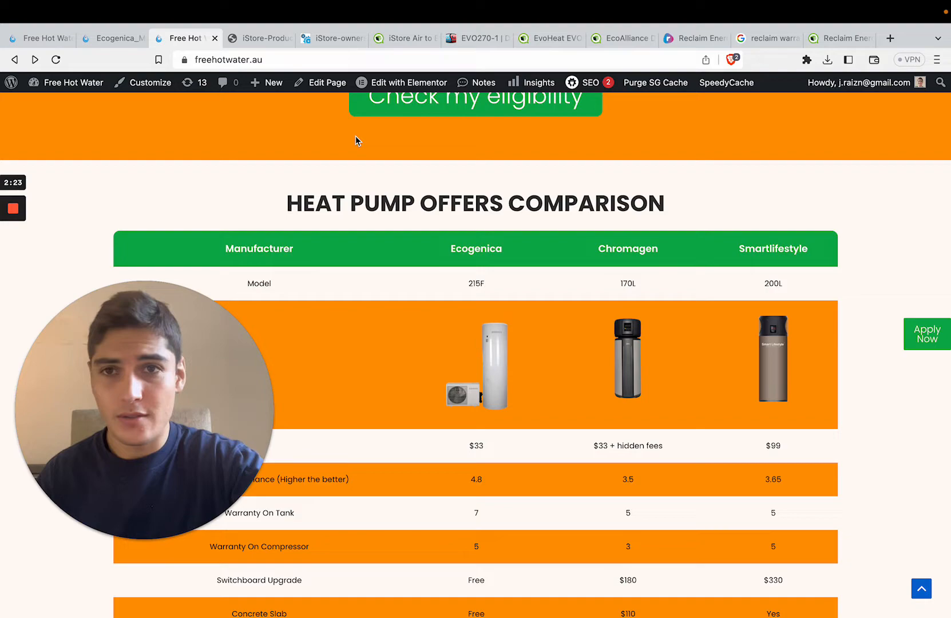
click(258, 37)
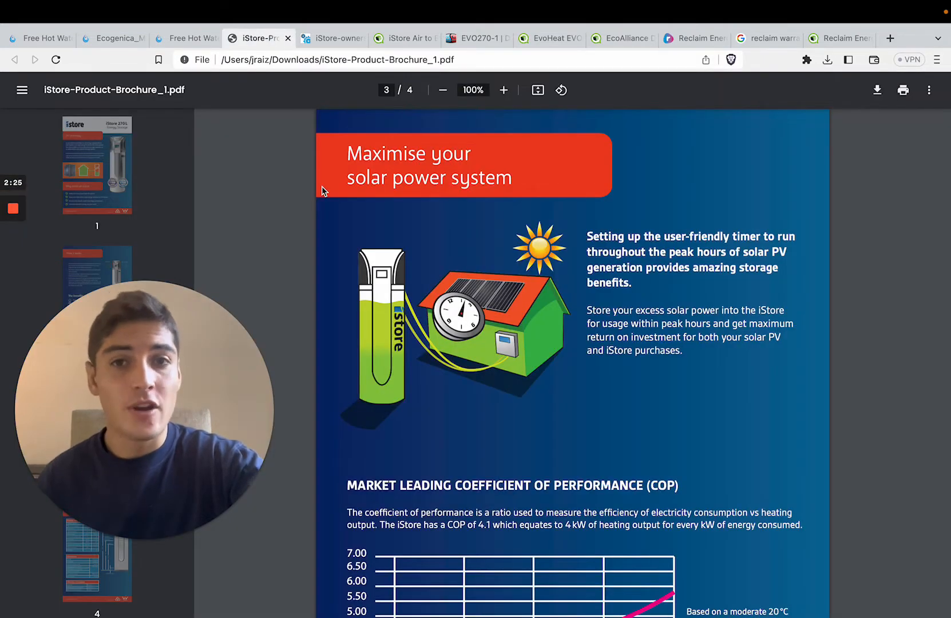
Step: Scroll the iStore brochure from COP 4.1 to specifications, dimensions and the 5-year cylinder warranty
scroll(up, 3)
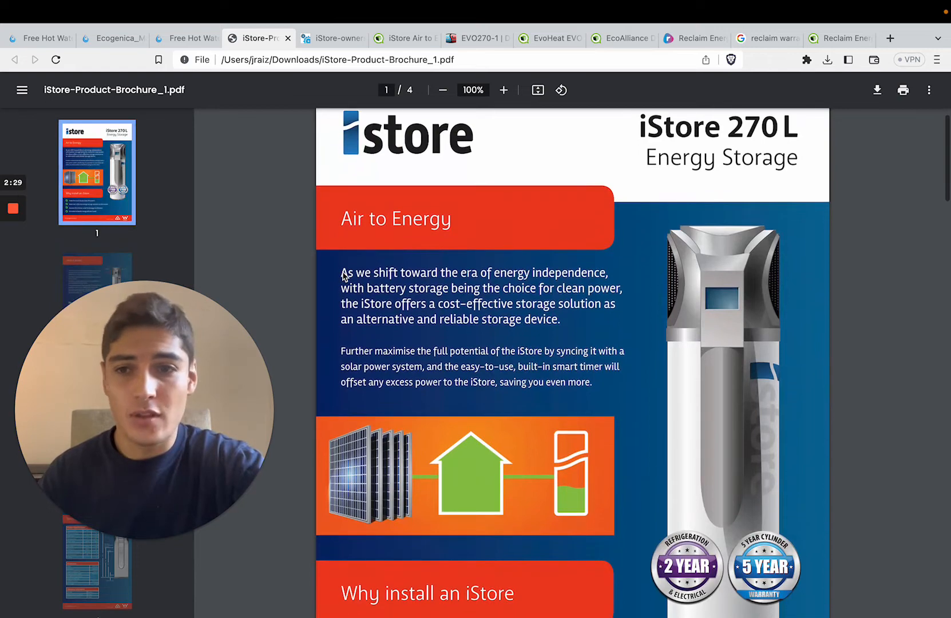
scroll(down, 3)
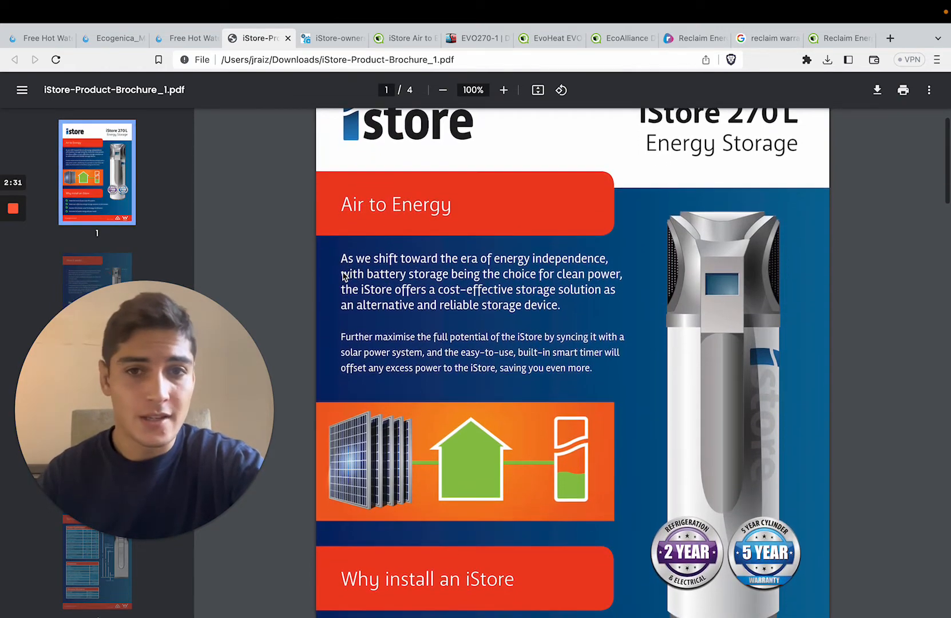
scroll(down, 3)
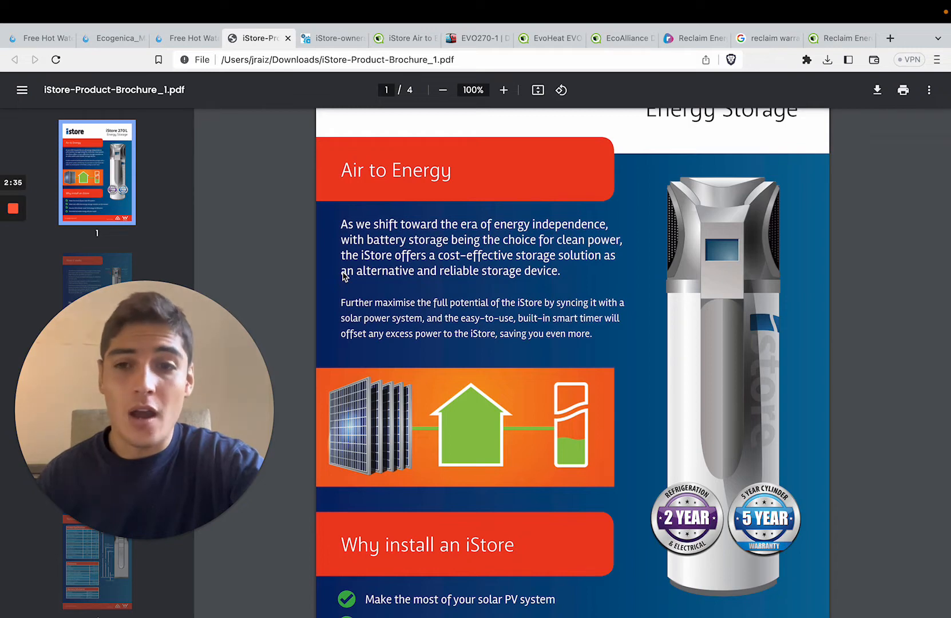
scroll(down, 3)
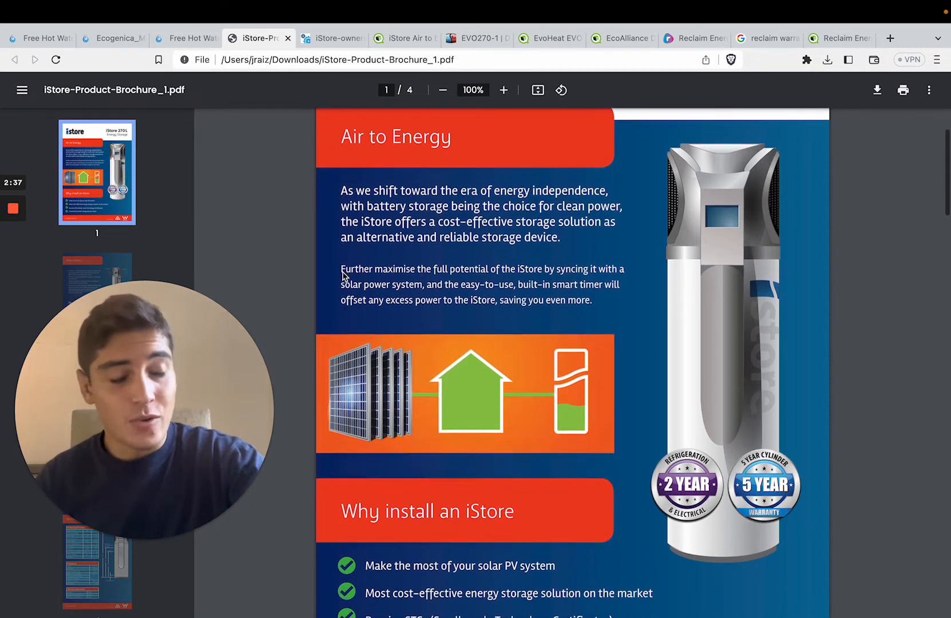
scroll(down, 3)
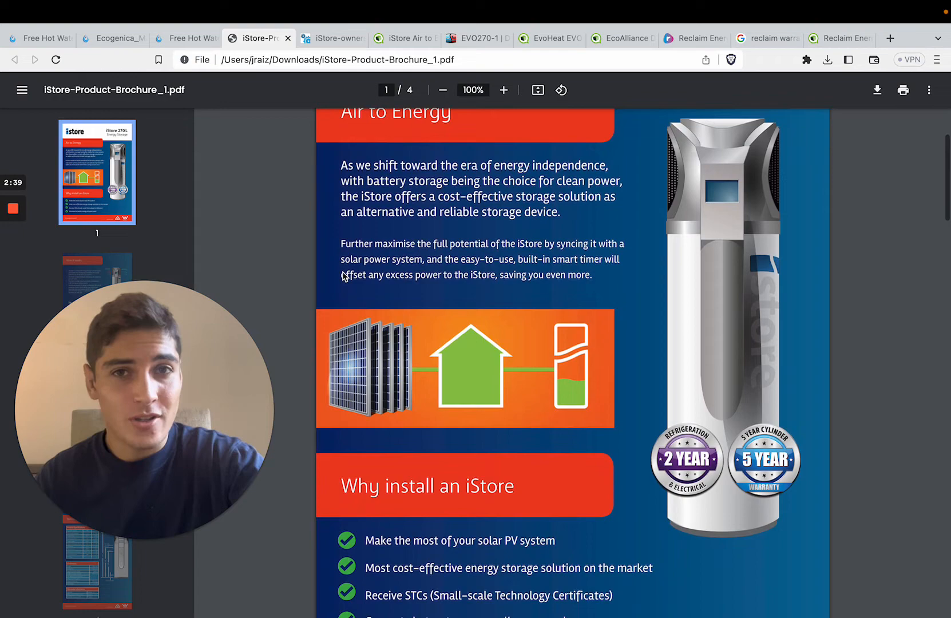
scroll(down, 3)
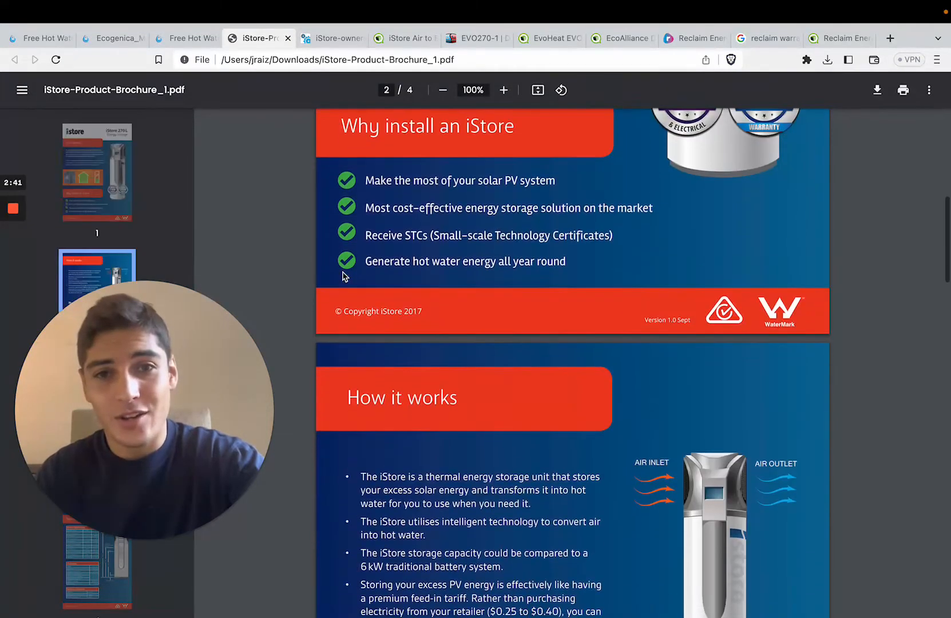
scroll(down, 3)
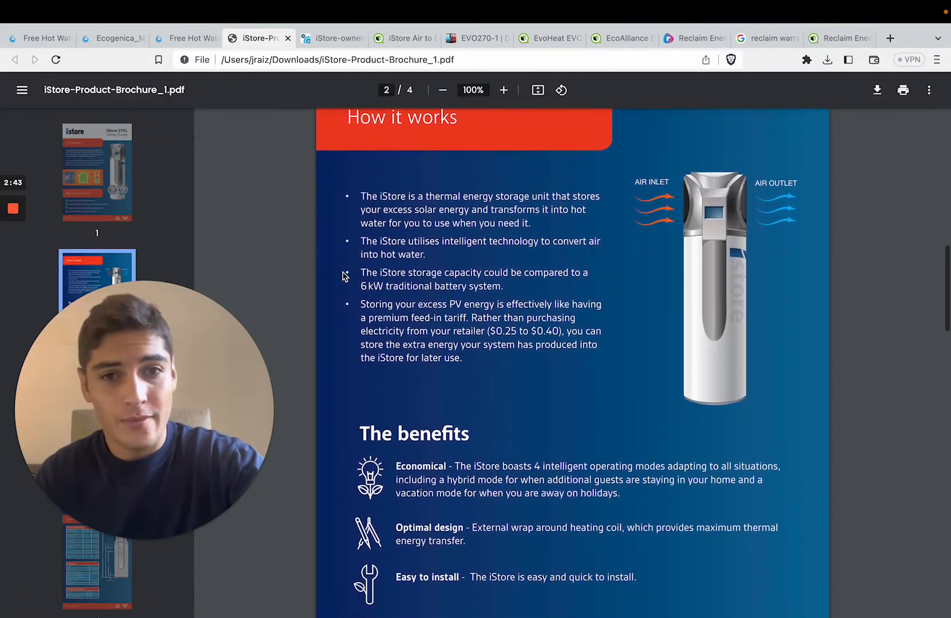
scroll(down, 3)
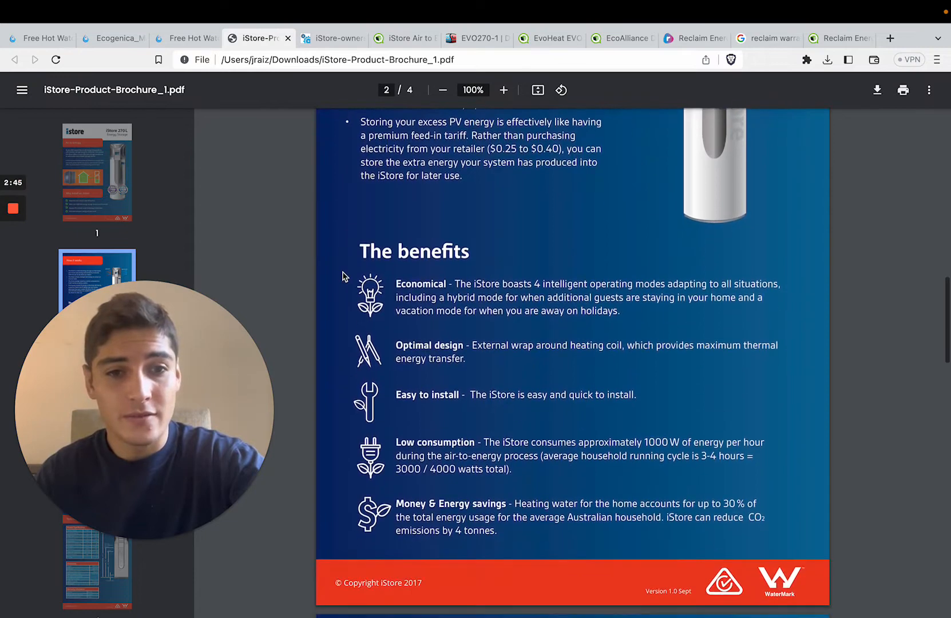
scroll(down, 3)
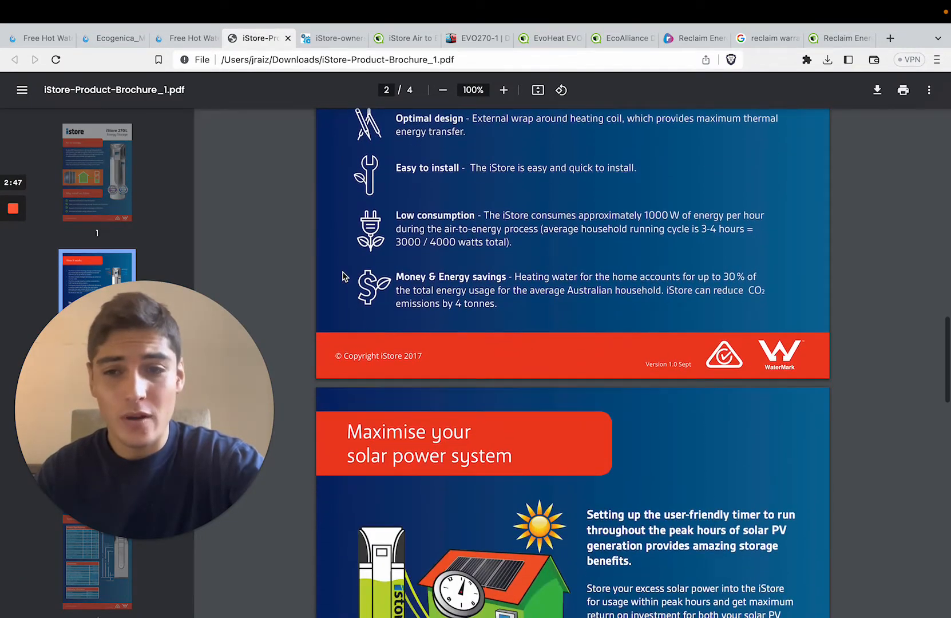
scroll(down, 3)
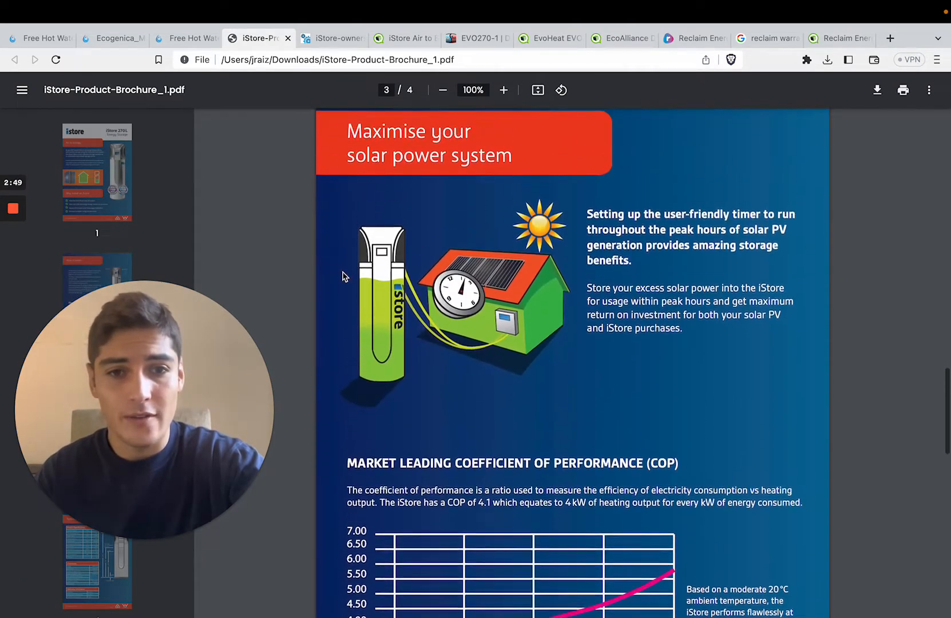
scroll(up, 3)
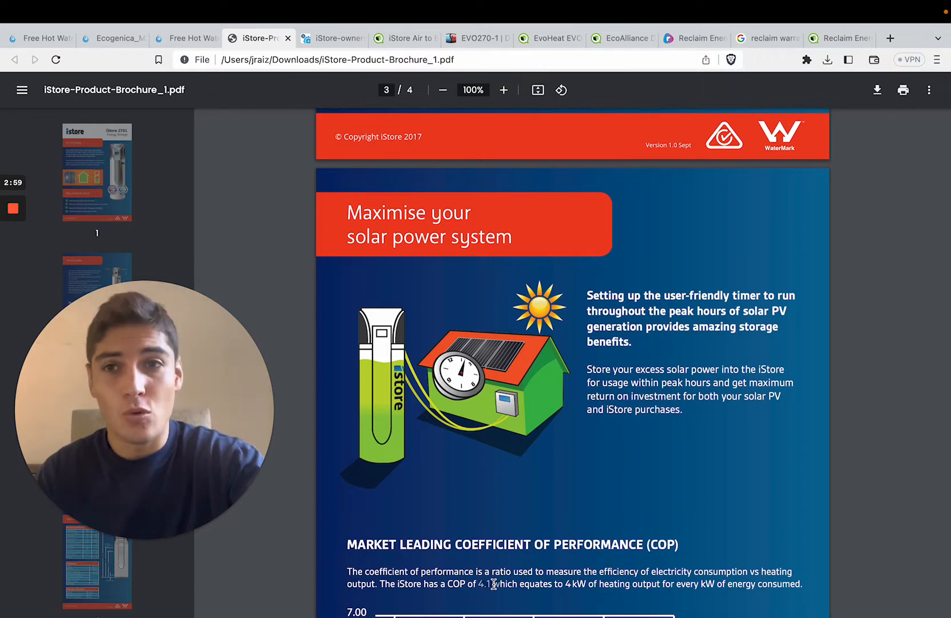
scroll(down, 3)
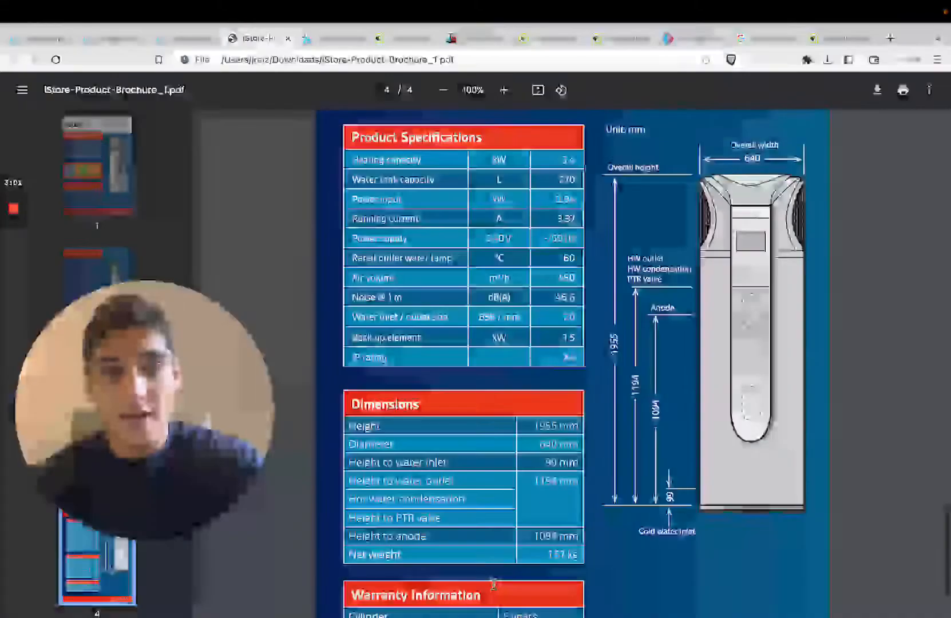
scroll(down, 3)
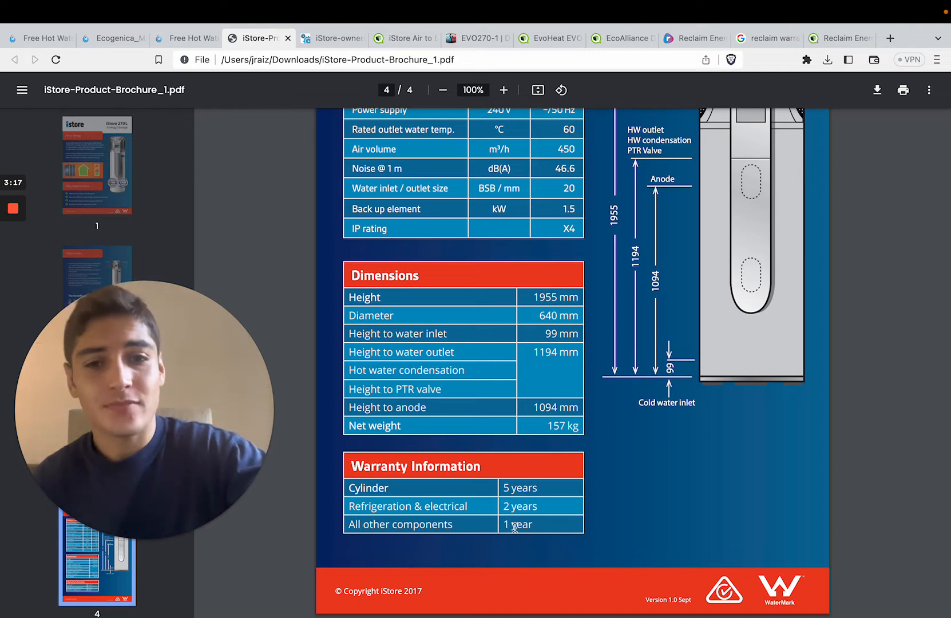
scroll(up, 3)
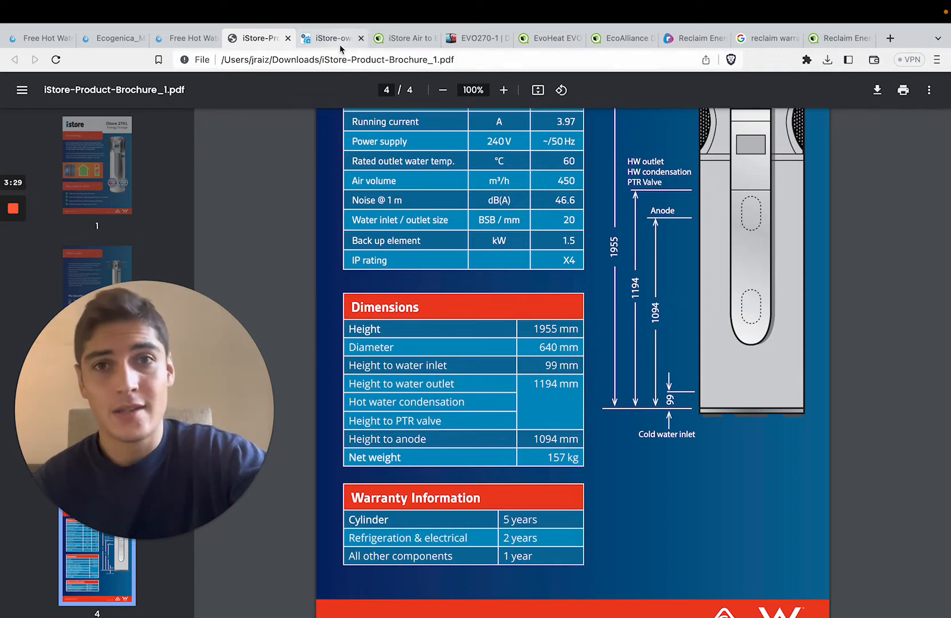
Step: Check the iStore owner's manual component warranty table, then switch to the iStore Air to Energy reviews
click(330, 38)
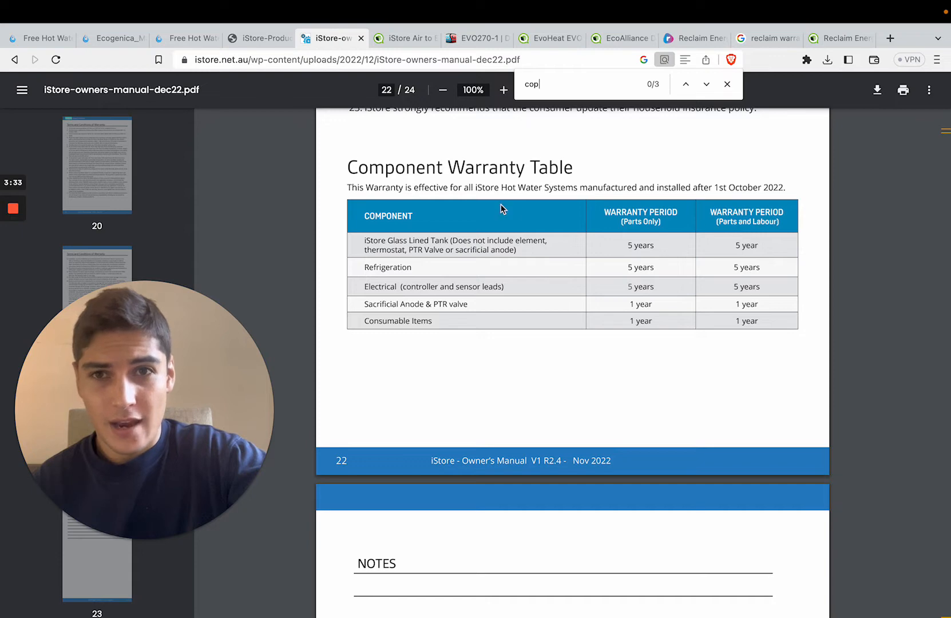
mouse_move(663, 297)
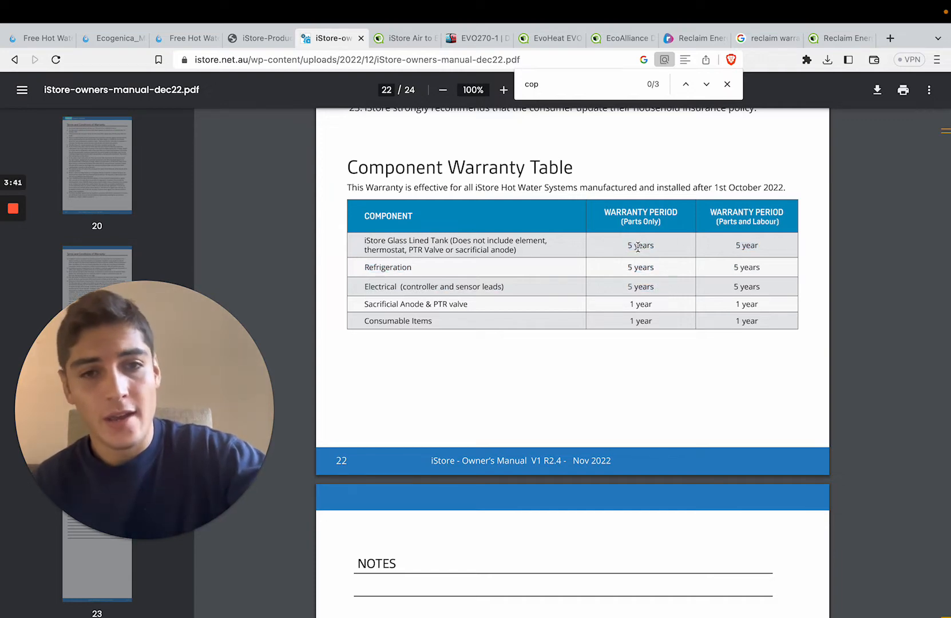
mouse_move(656, 322)
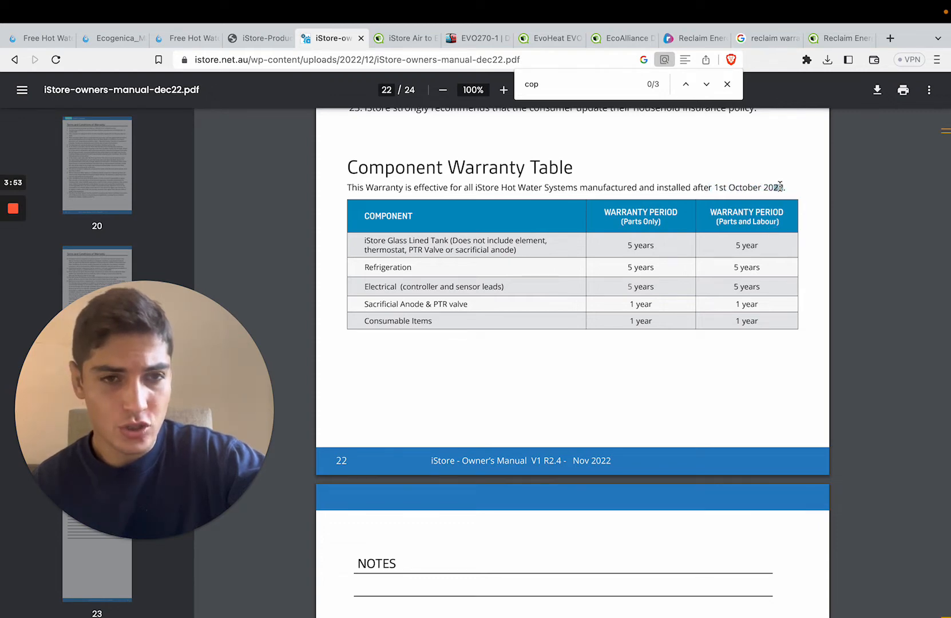
mouse_move(571, 227)
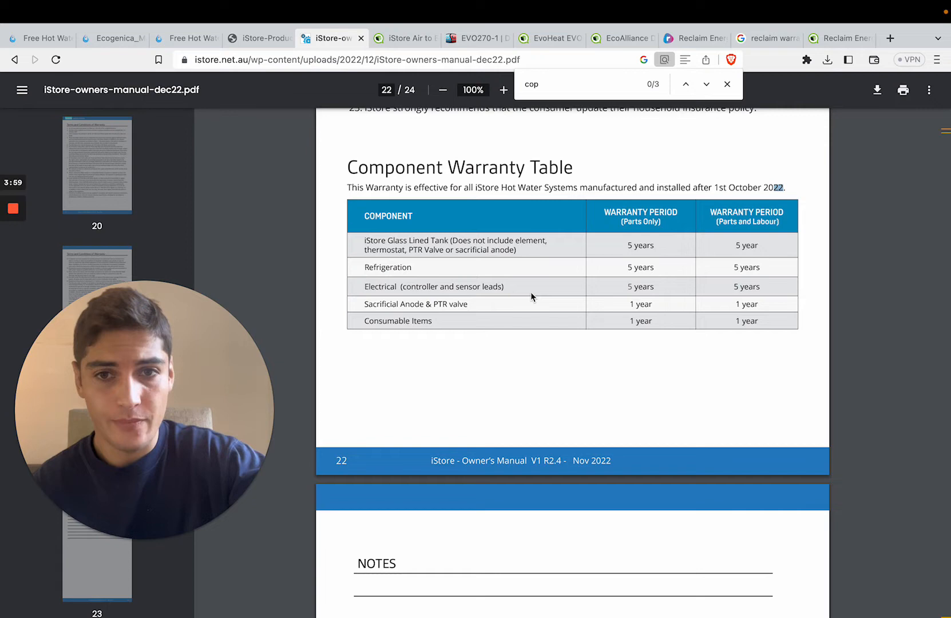
click(404, 37)
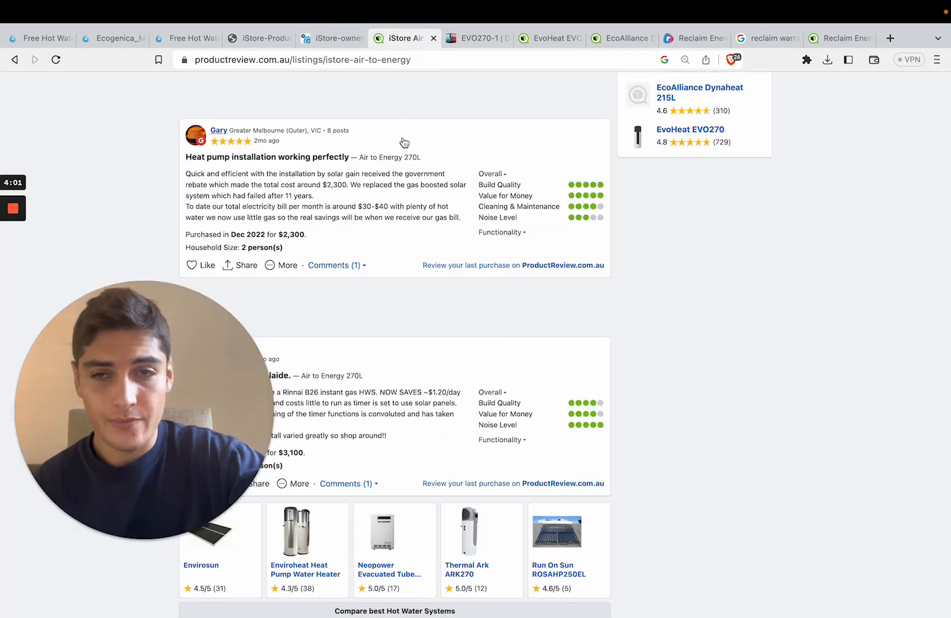
Step: Scroll the iStore Air to Energy reviews and highlight the $2,300 purchase price
scroll(up, 3)
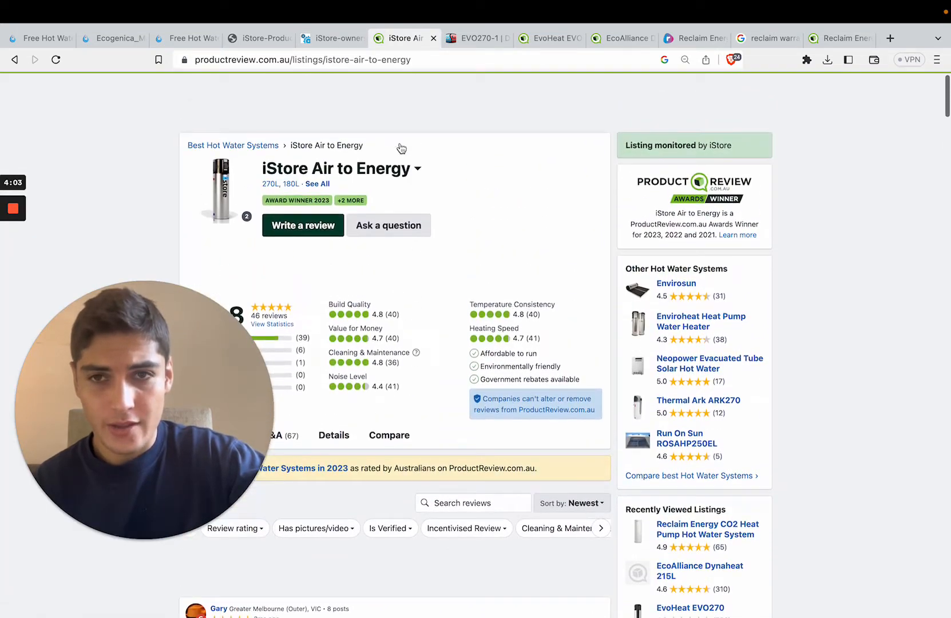
scroll(down, 3)
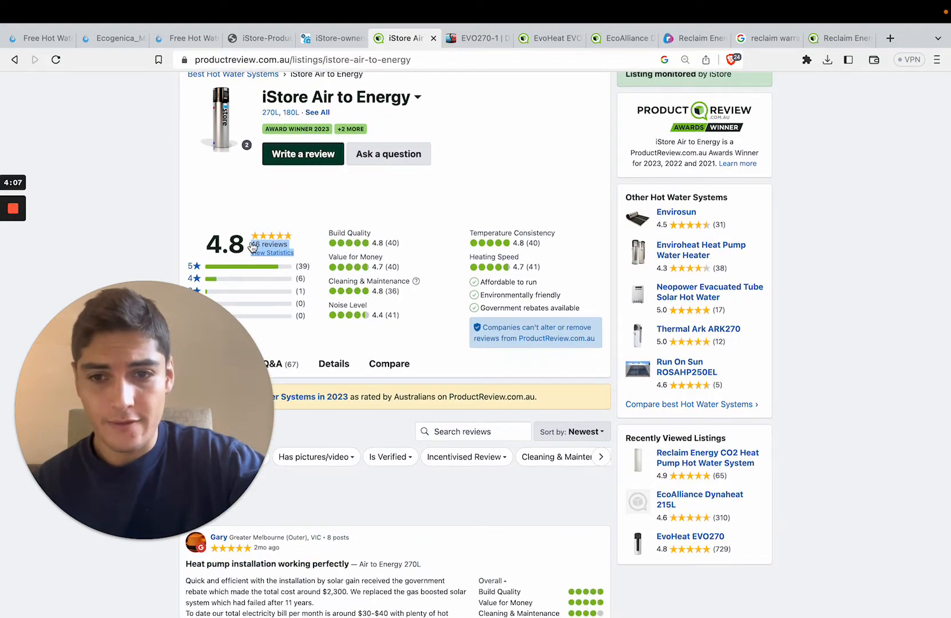
scroll(down, 3)
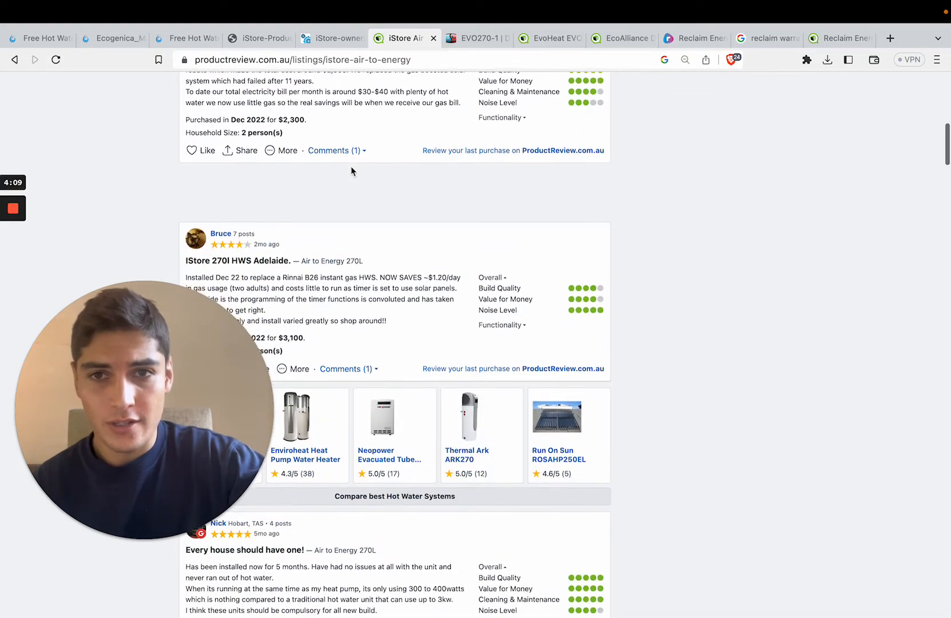
double_click(291, 119)
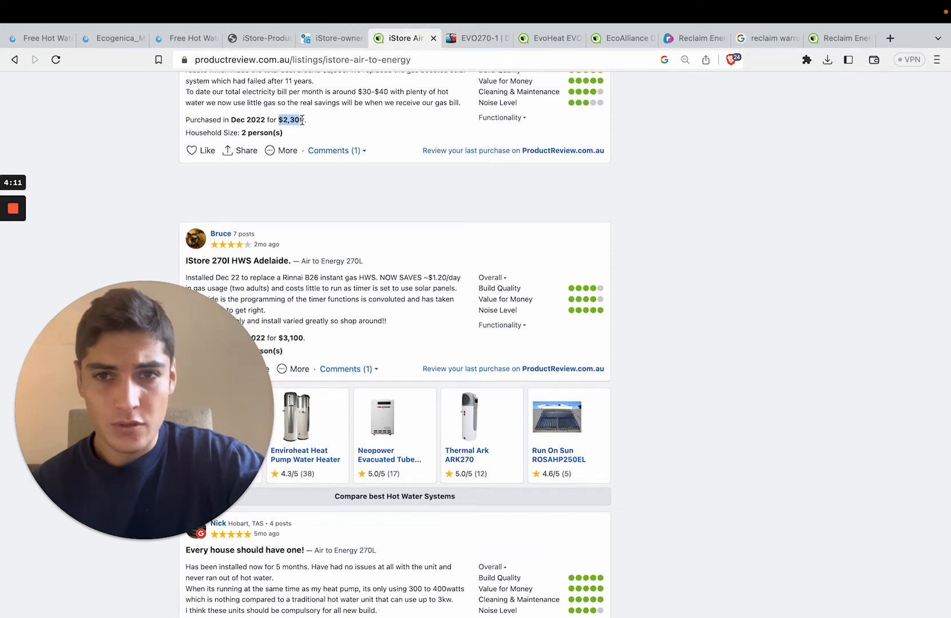
Step: Continue through further iStore owner reviews noting purchase prices up to $4,037
scroll(down, 3)
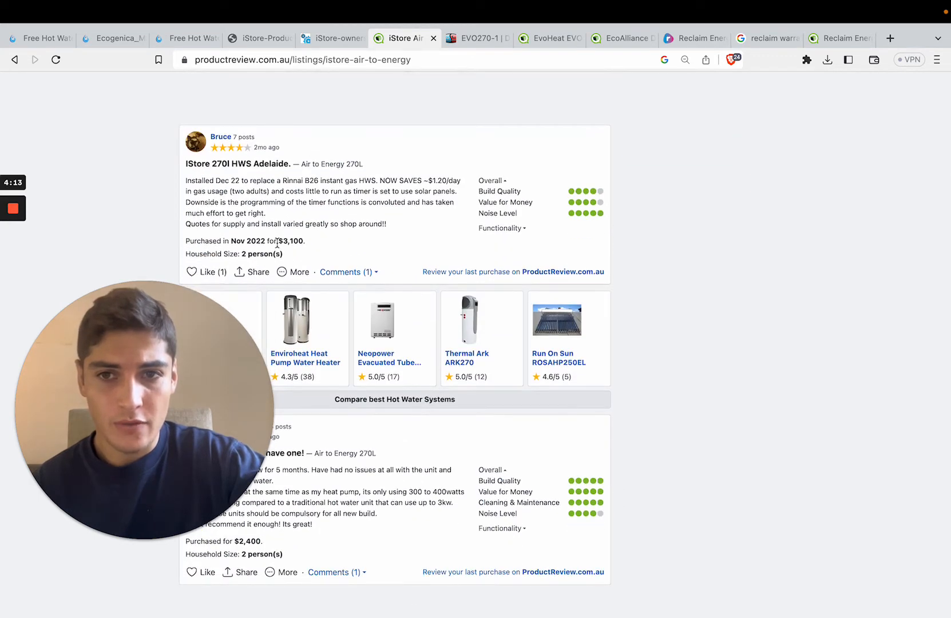
scroll(down, 3)
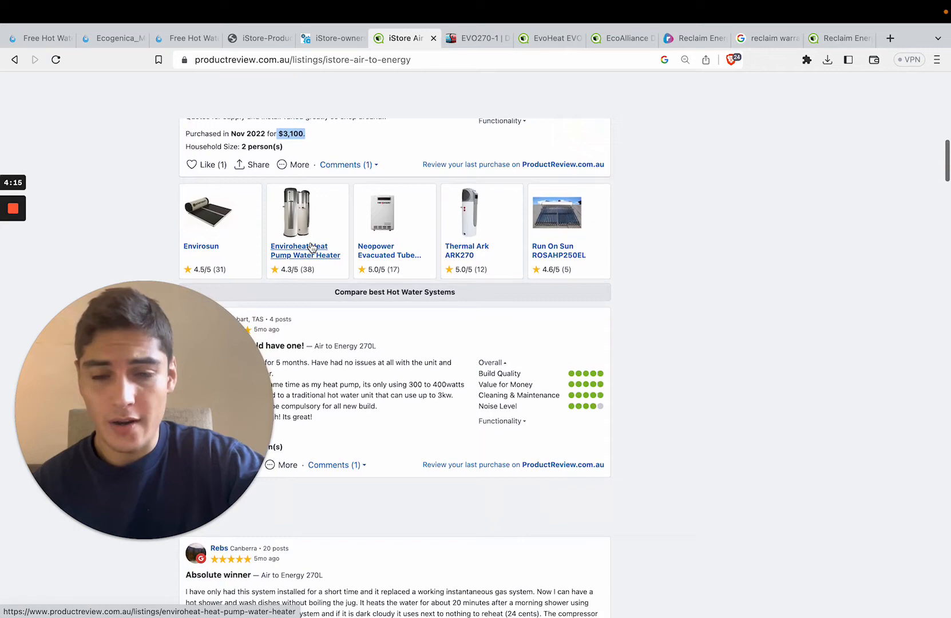
scroll(down, 3)
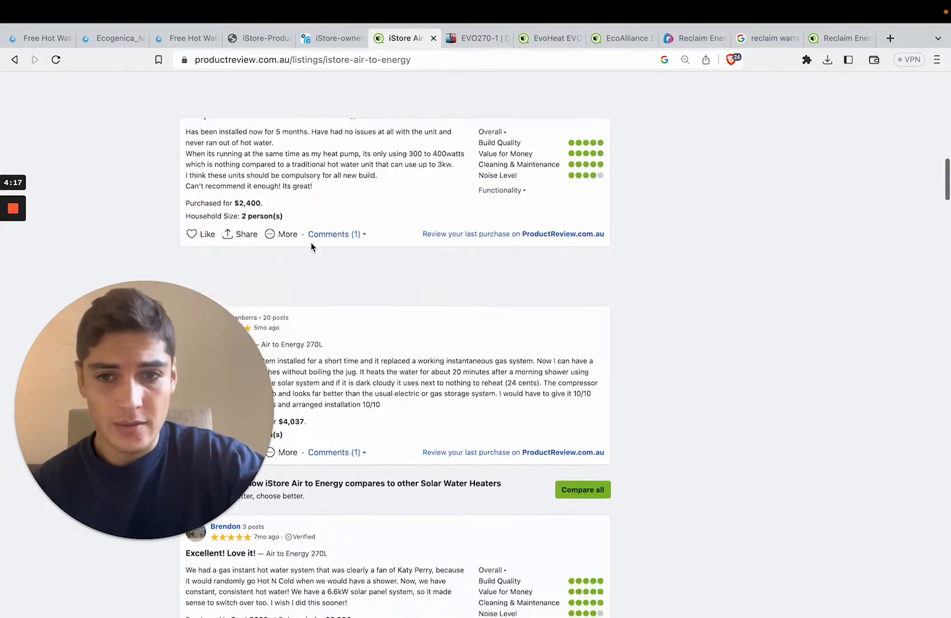
scroll(down, 3)
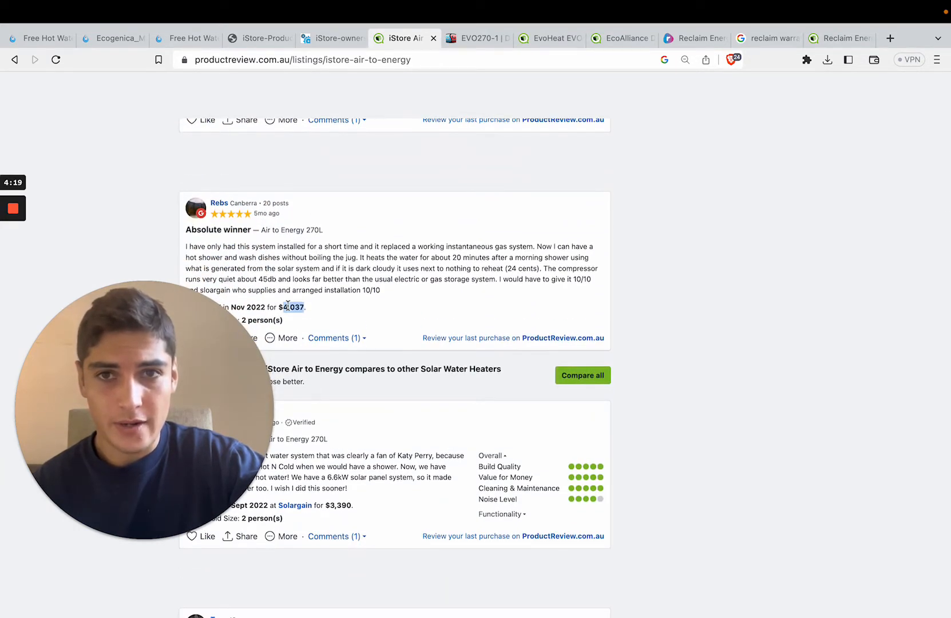
scroll(up, 3)
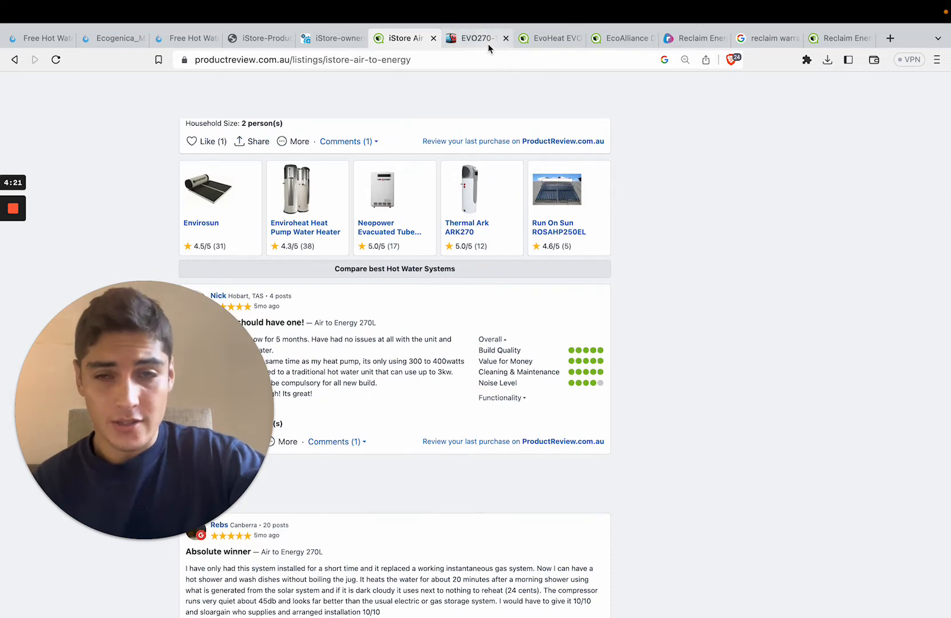
click(477, 38)
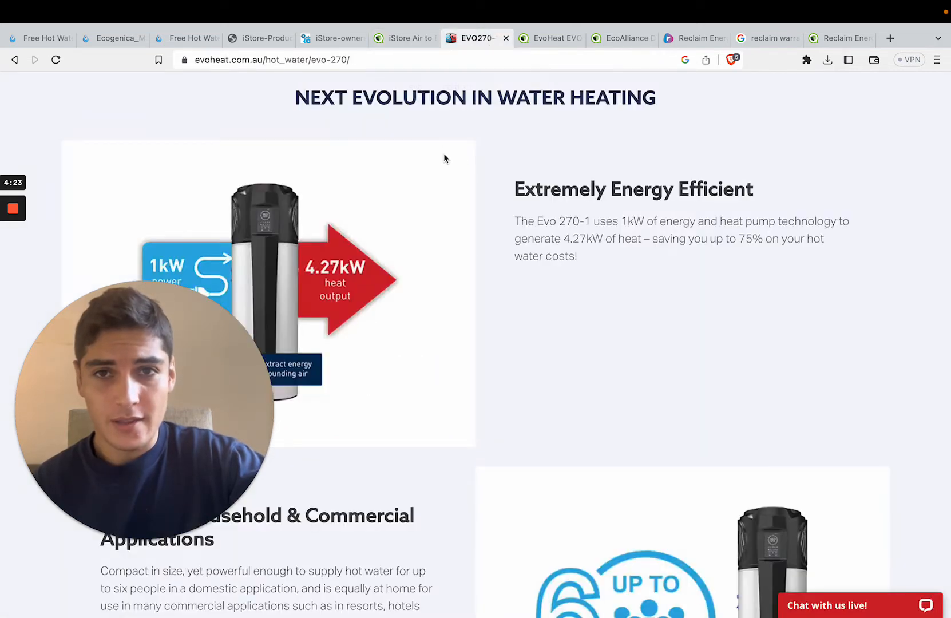
mouse_move(382, 215)
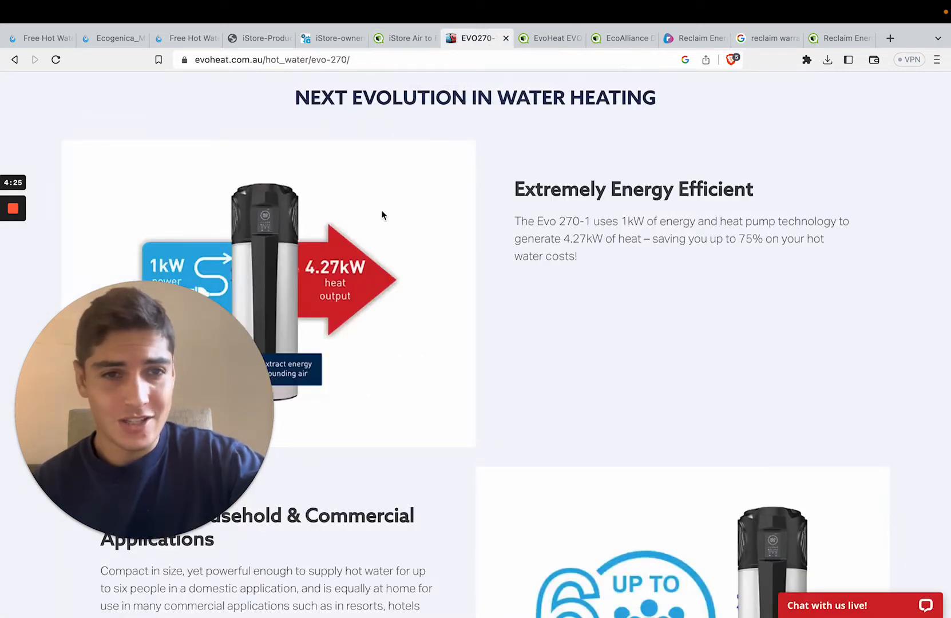
scroll(down, 3)
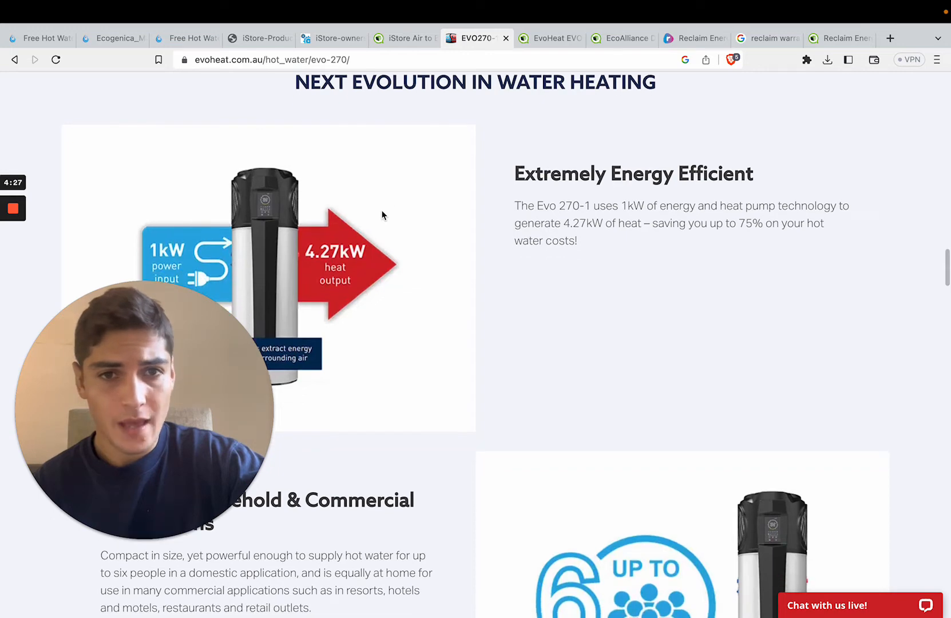
double_click(582, 223)
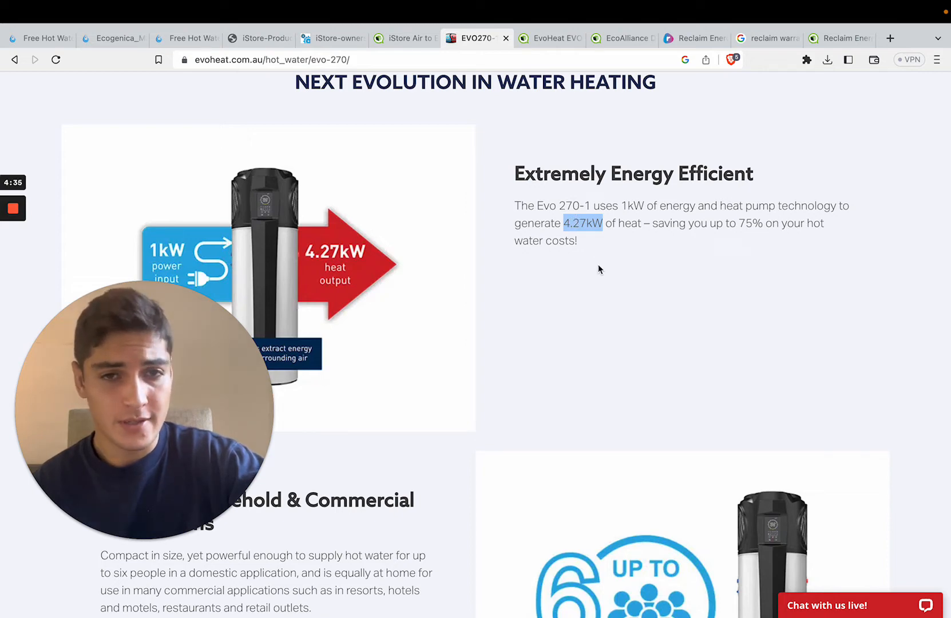
scroll(down, 3)
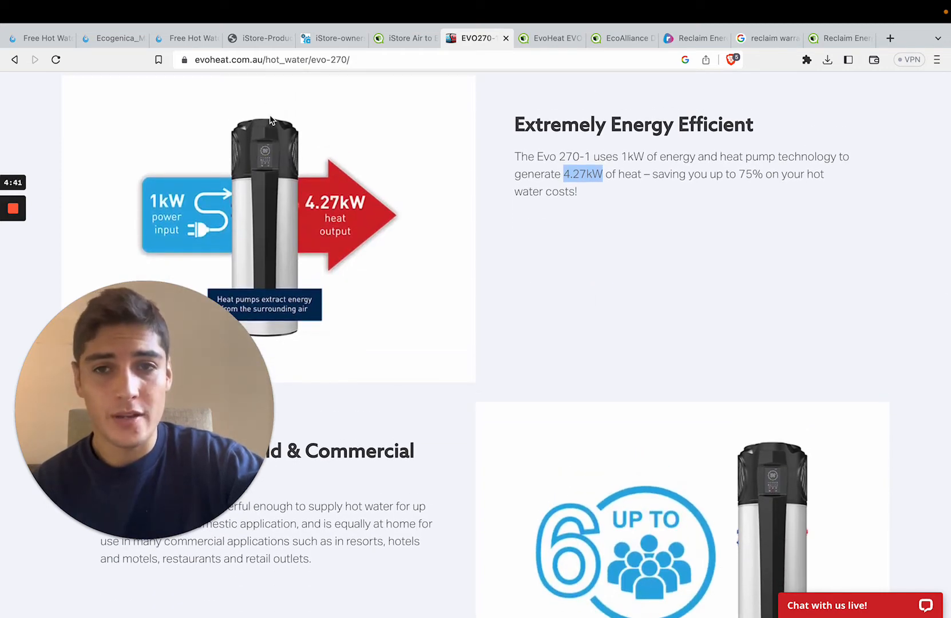
mouse_move(303, 146)
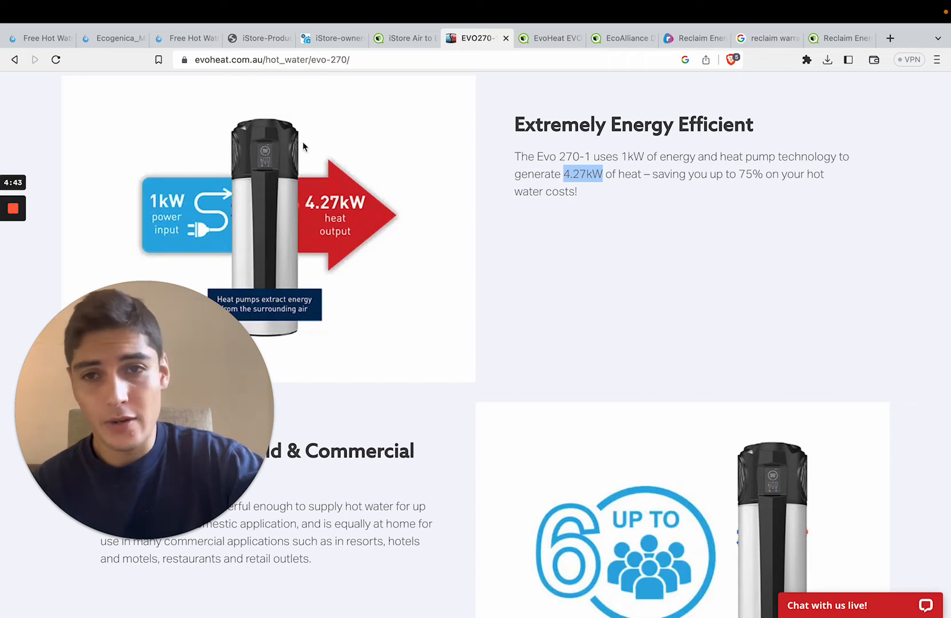
mouse_move(272, 175)
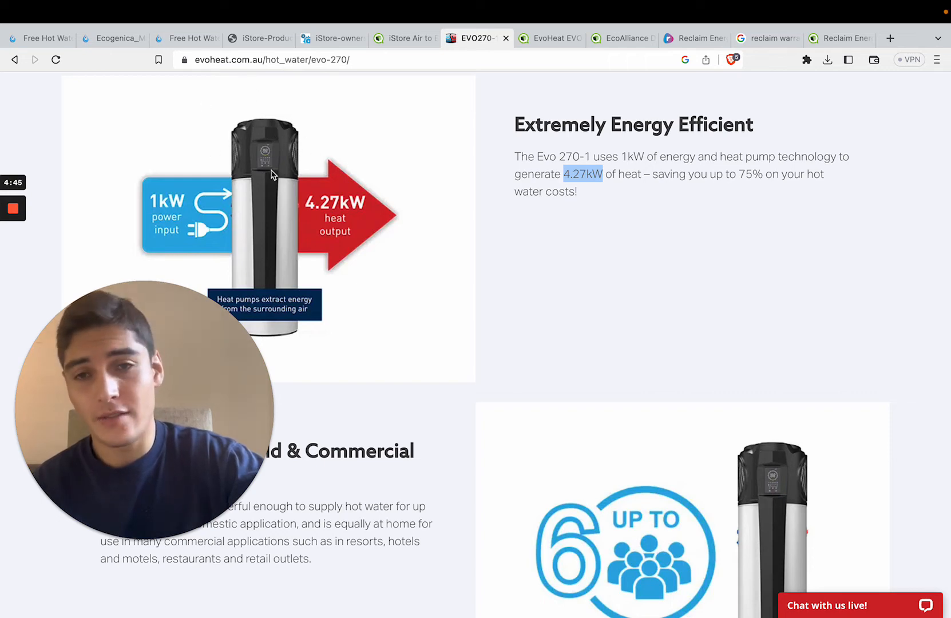
scroll(down, 3)
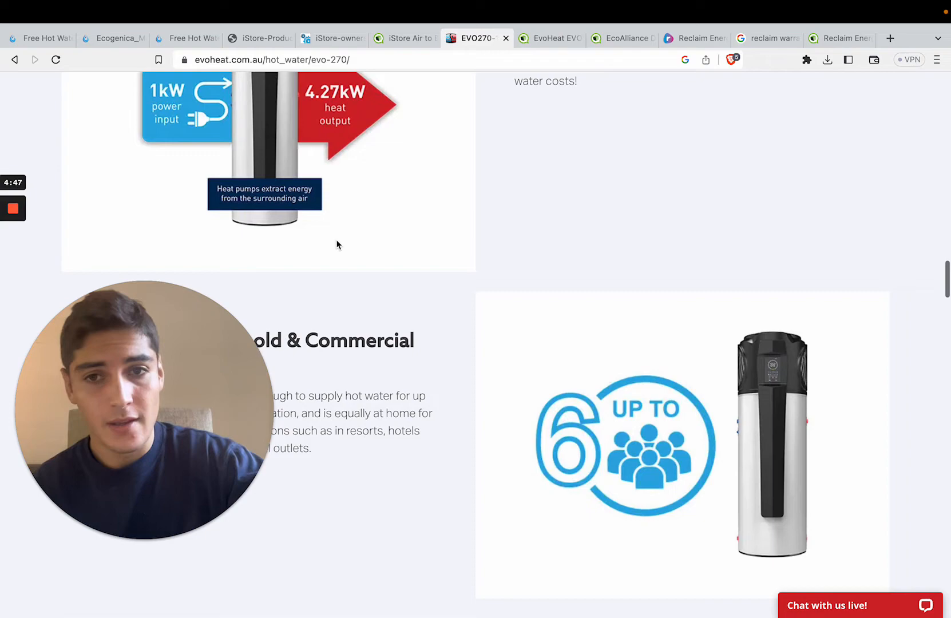
scroll(down, 3)
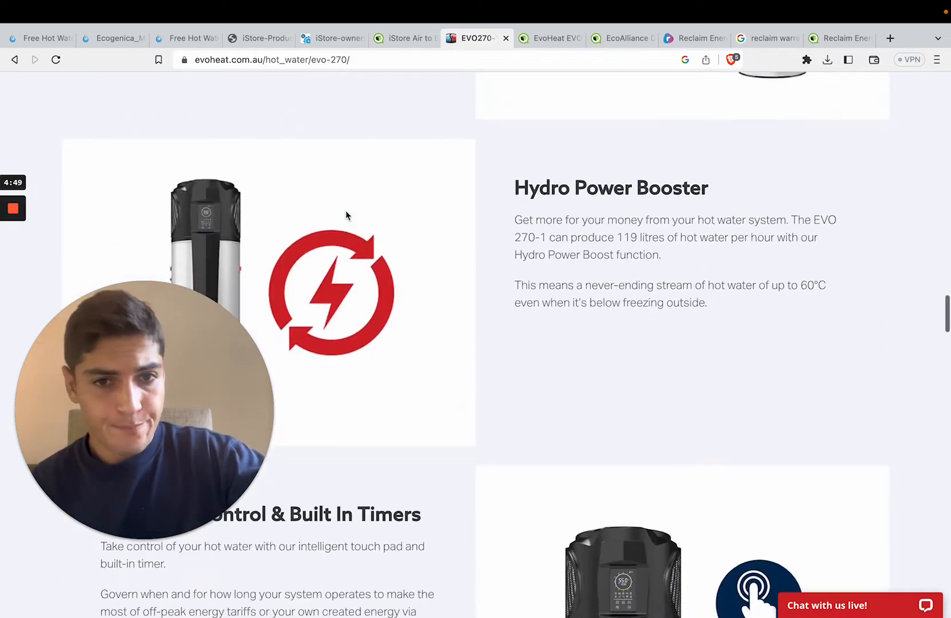
scroll(down, 3)
text(warranty)
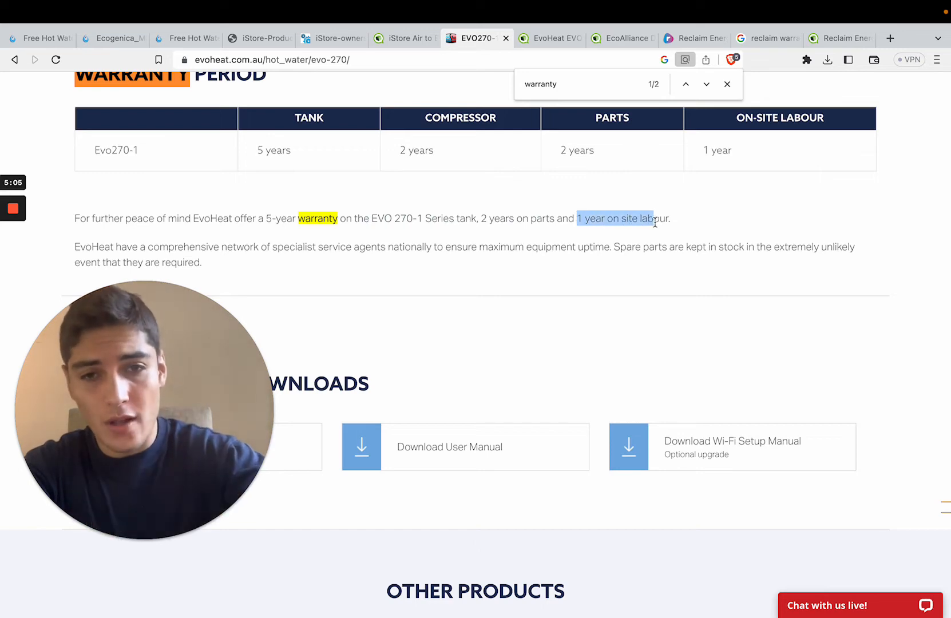
Step: Bring up the EvoHeat EVO270 review listing on ProductReview.com.au
click(550, 37)
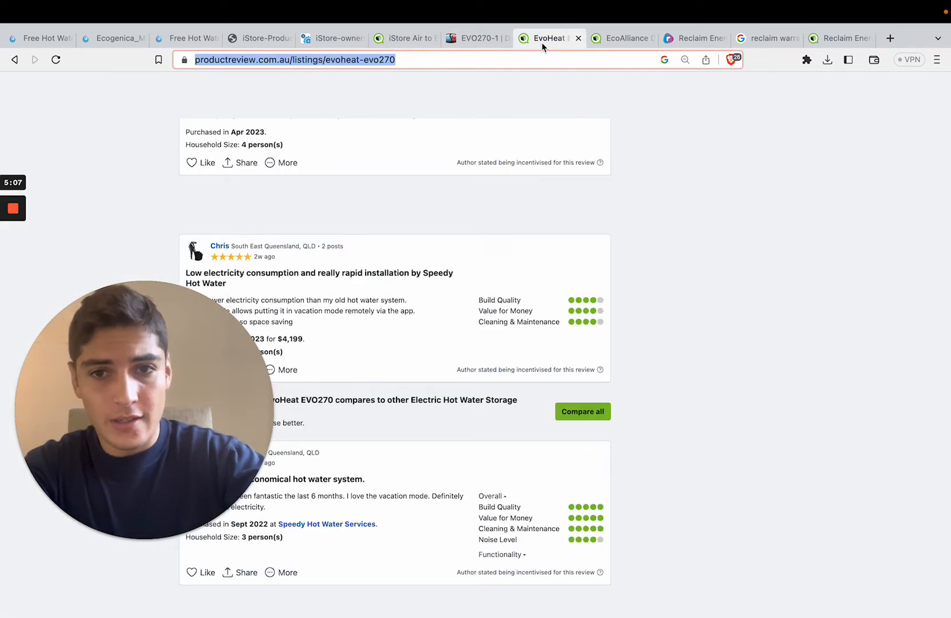
Step: Scroll through recent EVO270 owner reviews, then bring up the EcoAlliance Dynaheat 215L listing
scroll(up, 3)
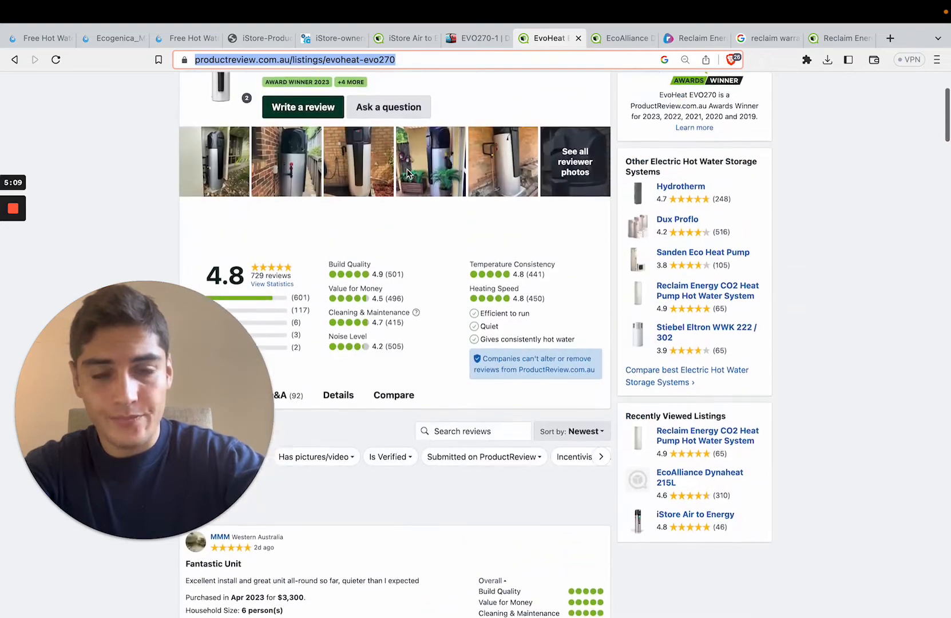
scroll(down, 3)
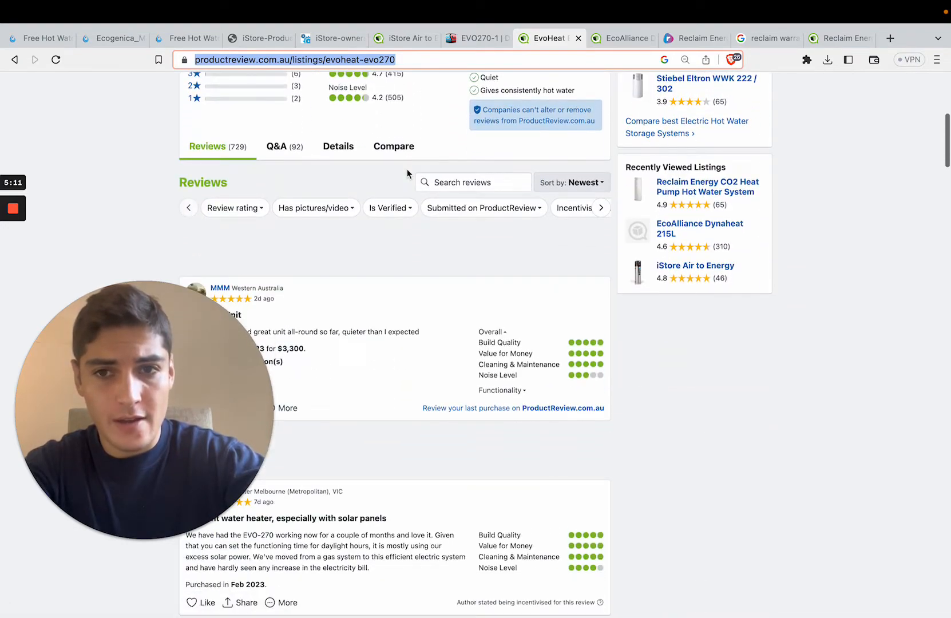
scroll(down, 3)
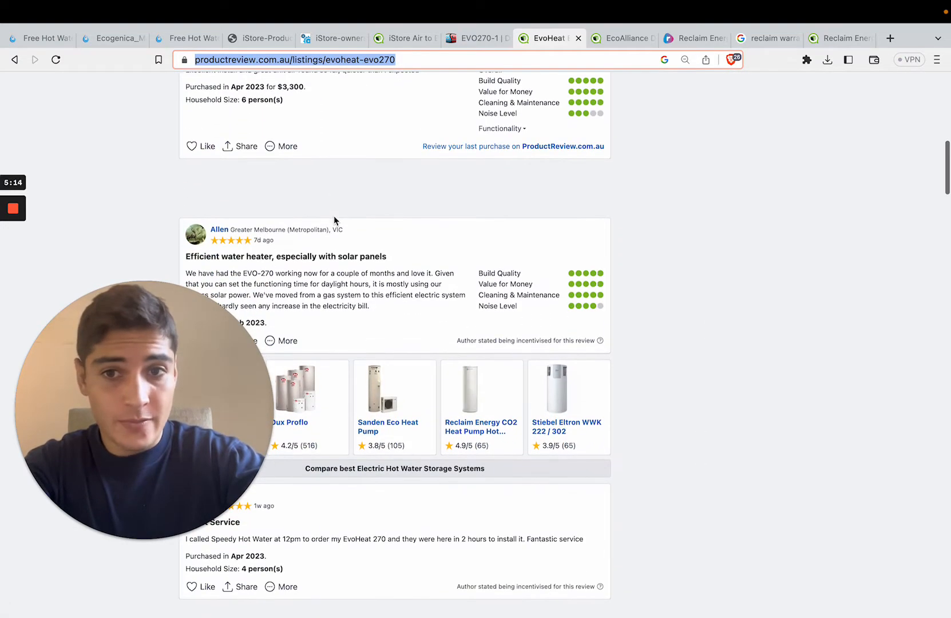
scroll(down, 3)
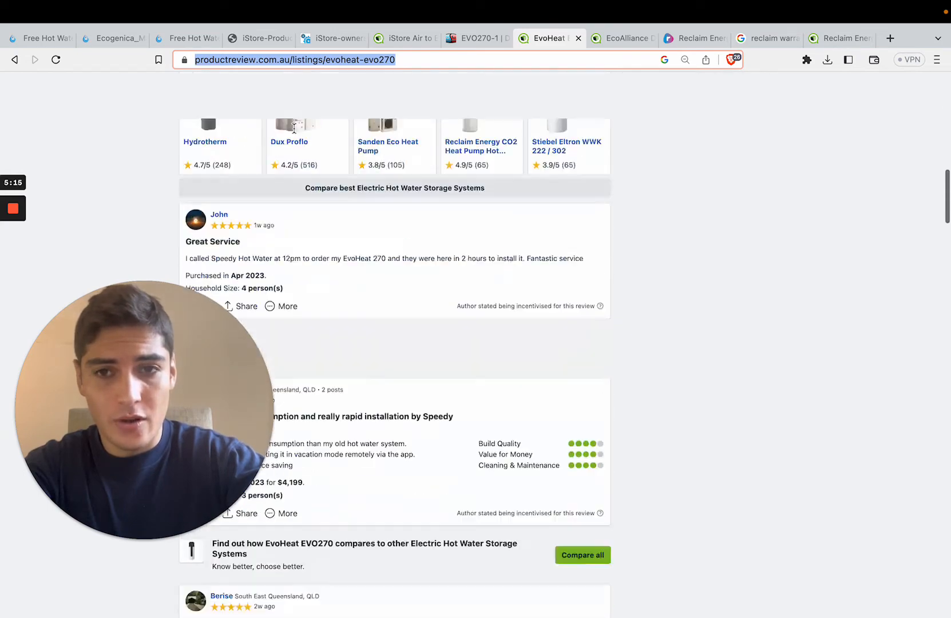
scroll(down, 3)
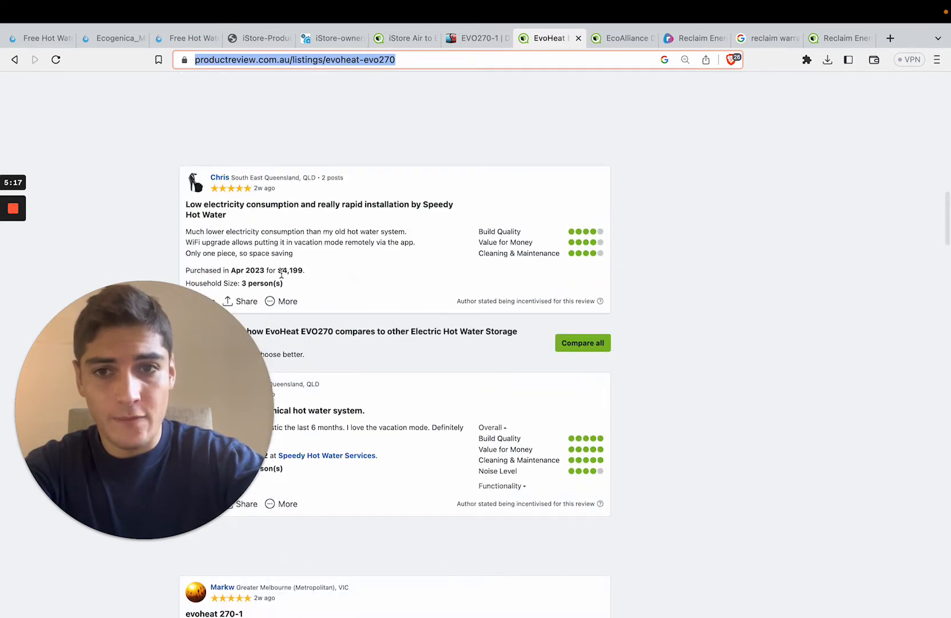
scroll(down, 3)
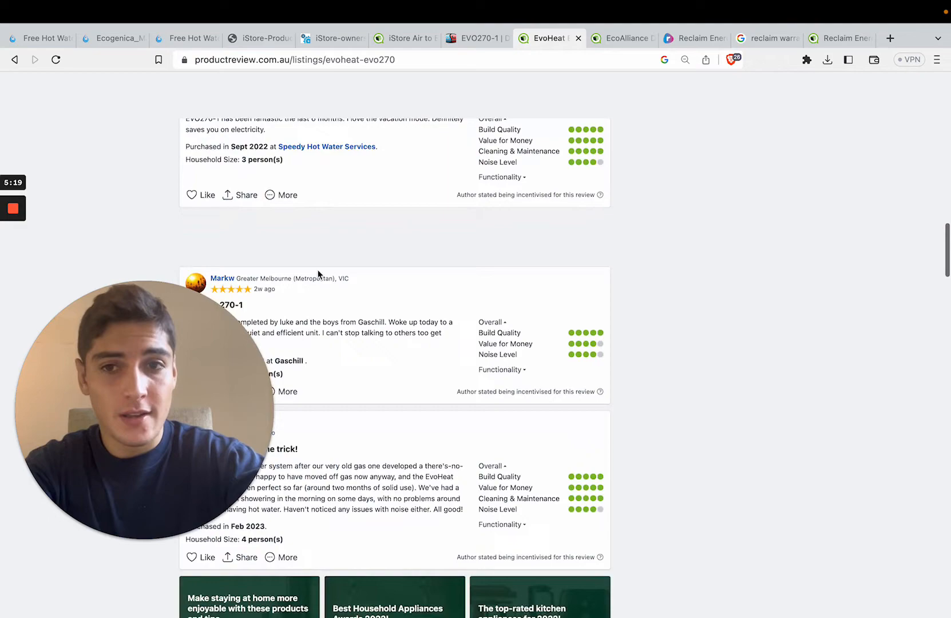
scroll(down, 3)
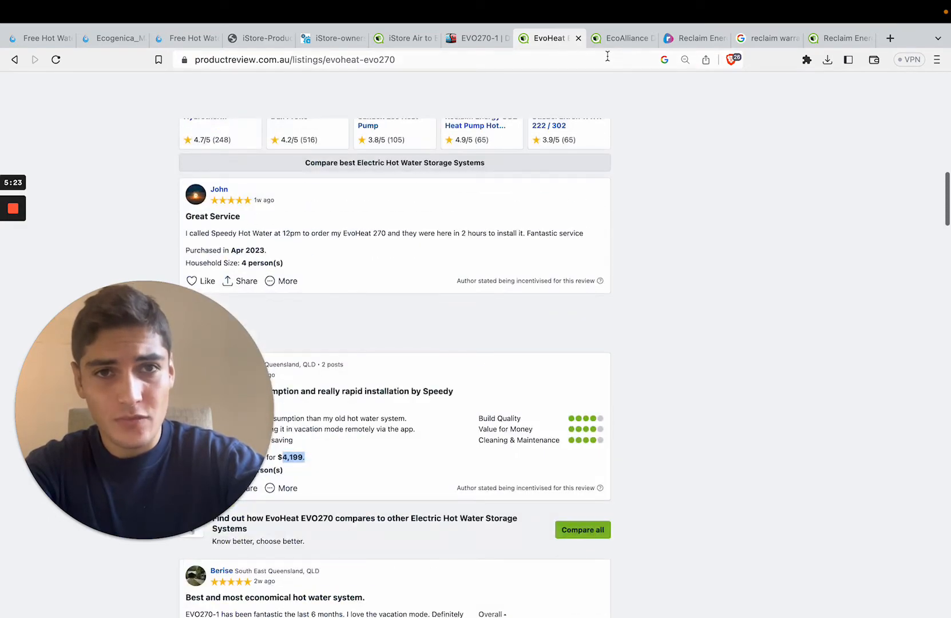
click(621, 37)
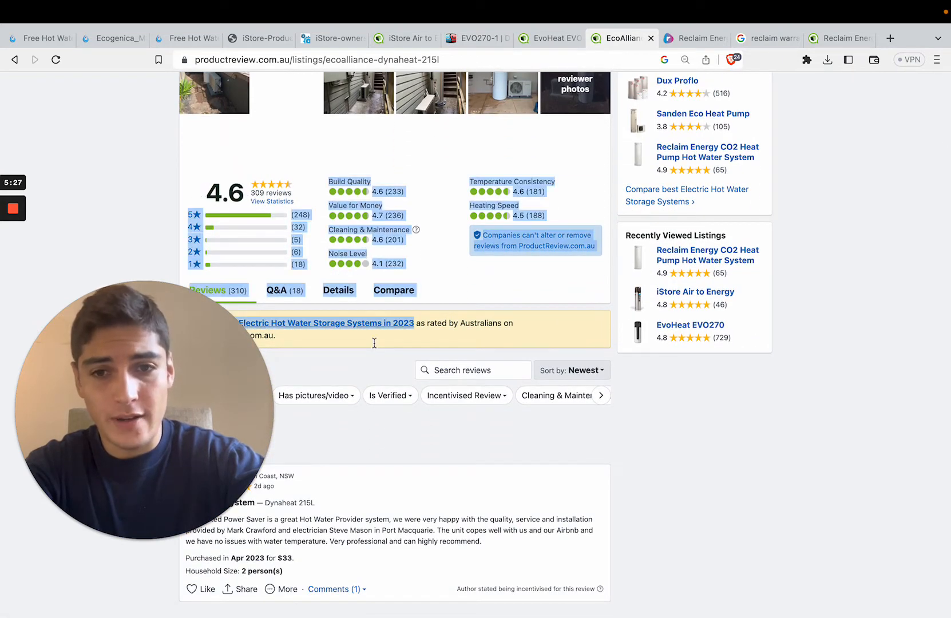
Step: Check the Dynaheat 215L ratings, then bring up the Reclaim Energy residential page
scroll(down, 3)
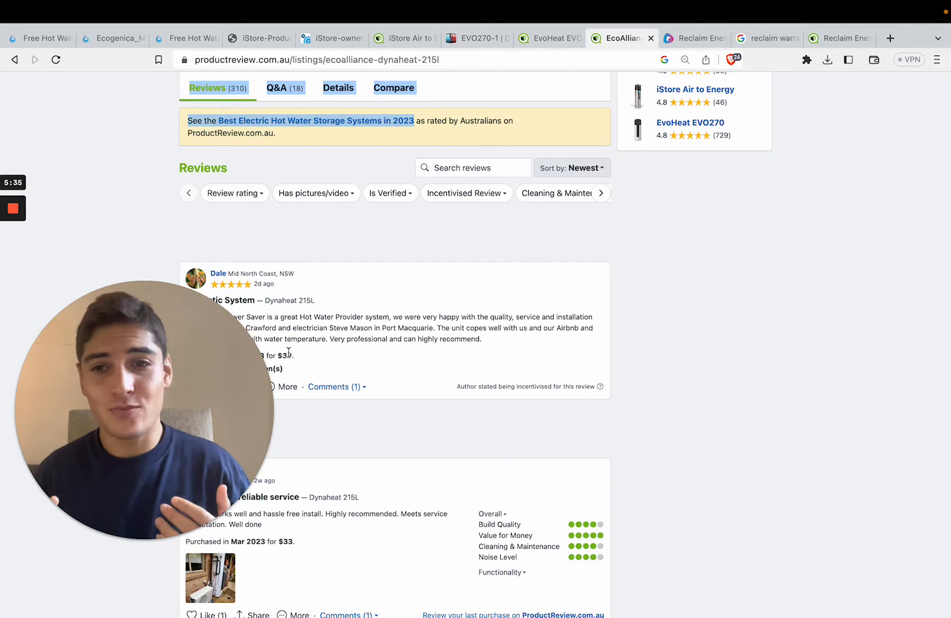
mouse_move(690, 122)
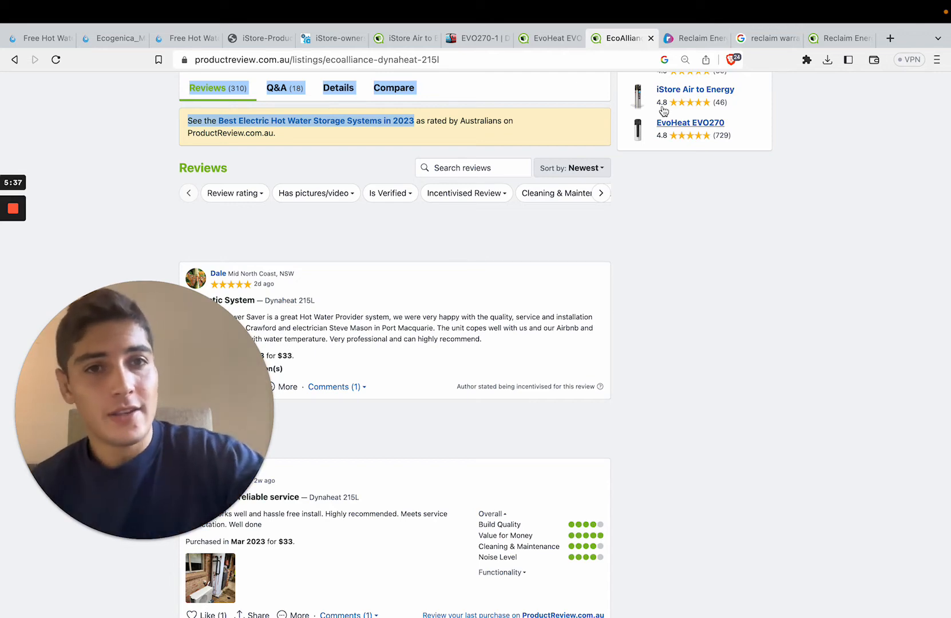
click(695, 37)
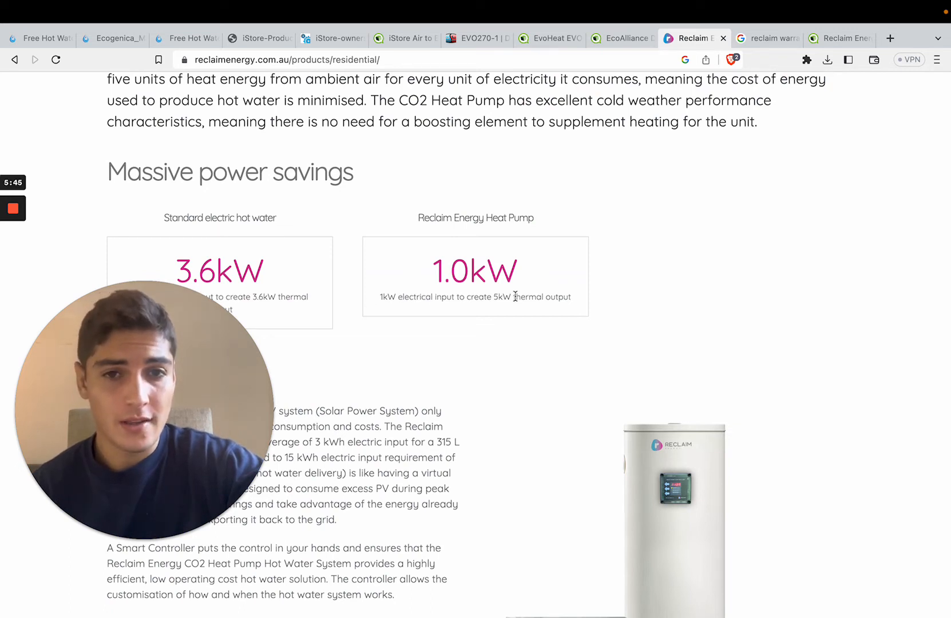
double_click(500, 297)
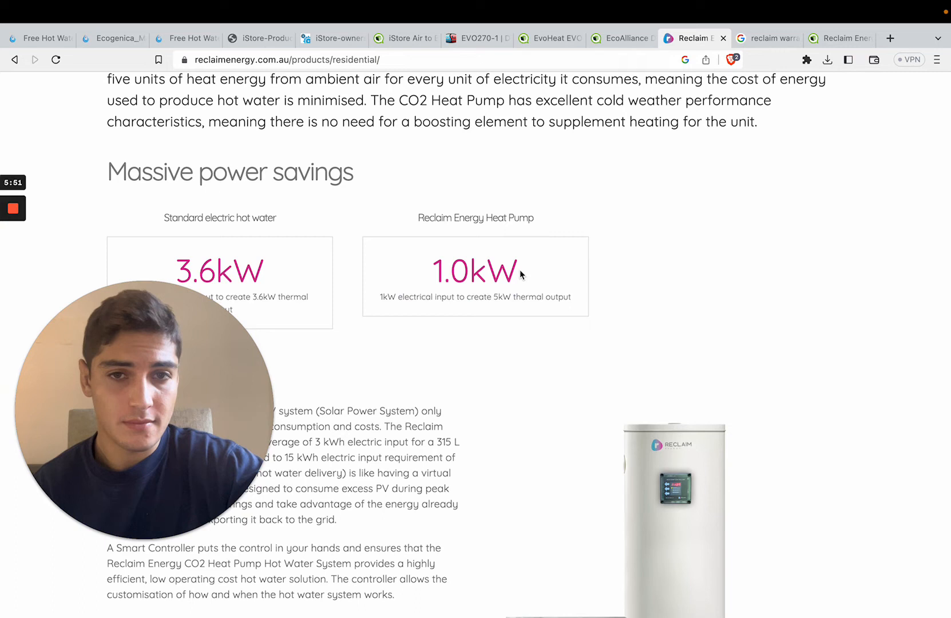
mouse_move(660, 424)
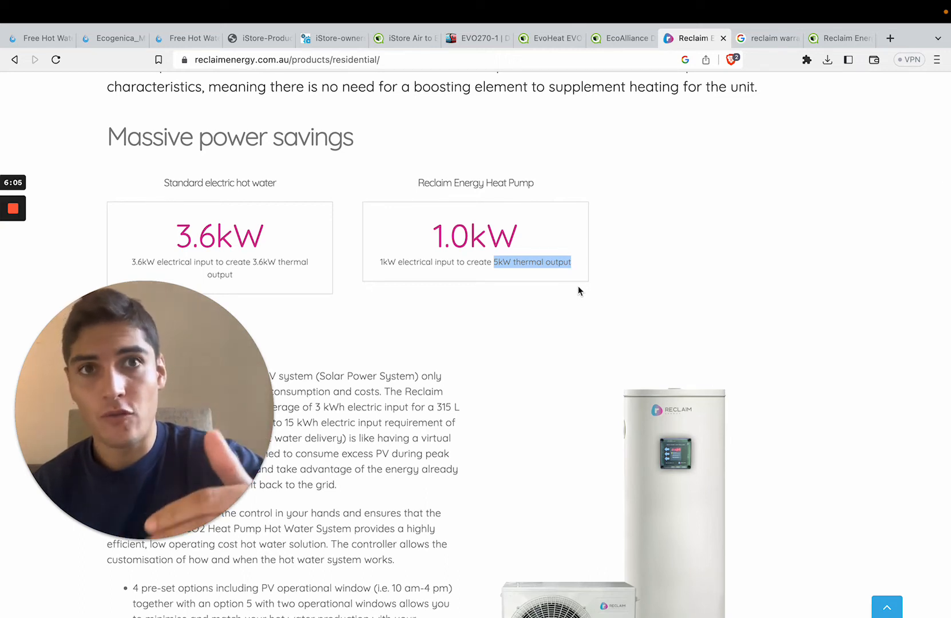
scroll(up, 3)
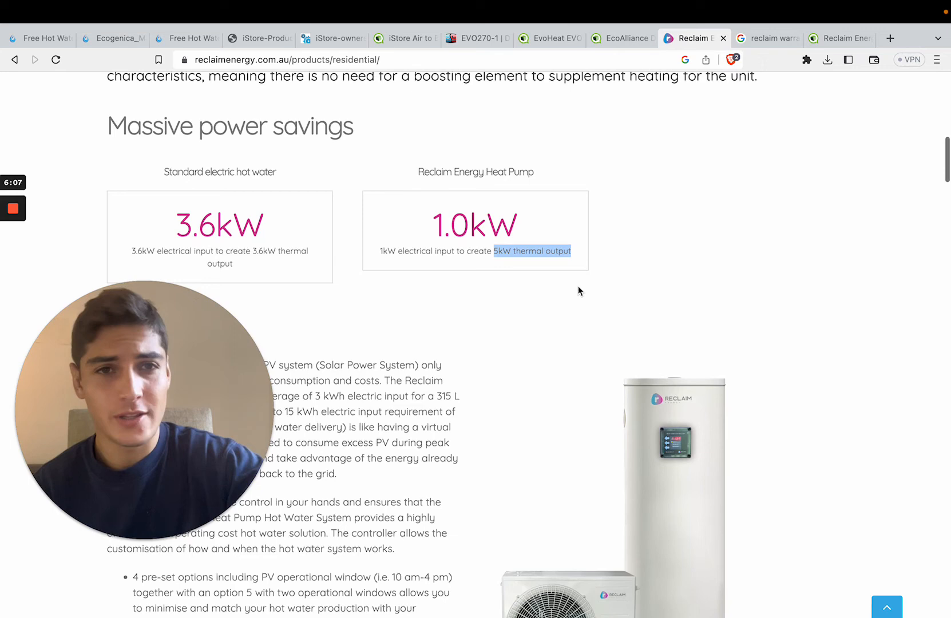
click(785, 37)
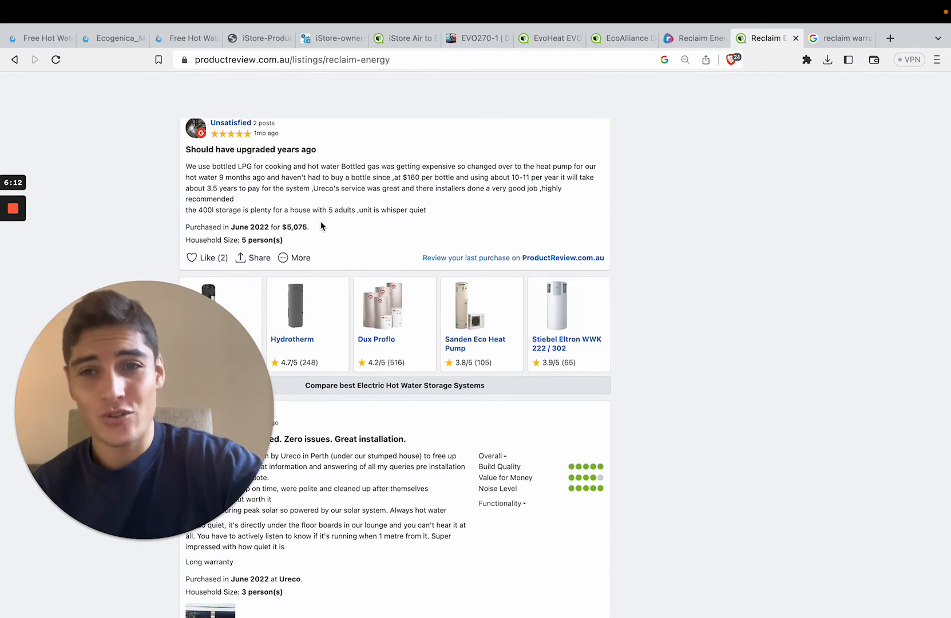
Step: Scroll the Reclaim Energy reviews revealing purchases of $4,850, $5,000 and $5,075
scroll(down, 3)
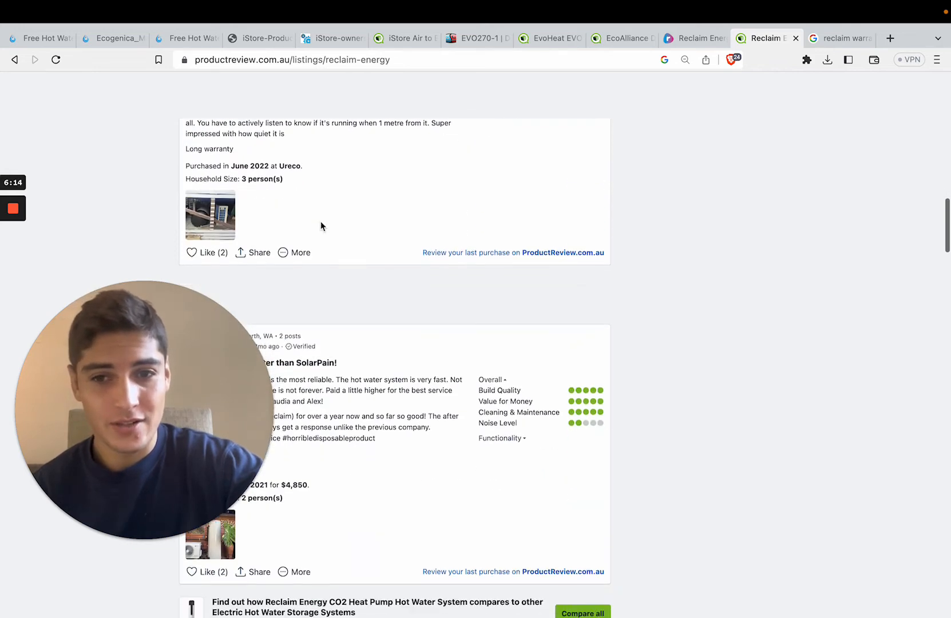
scroll(down, 3)
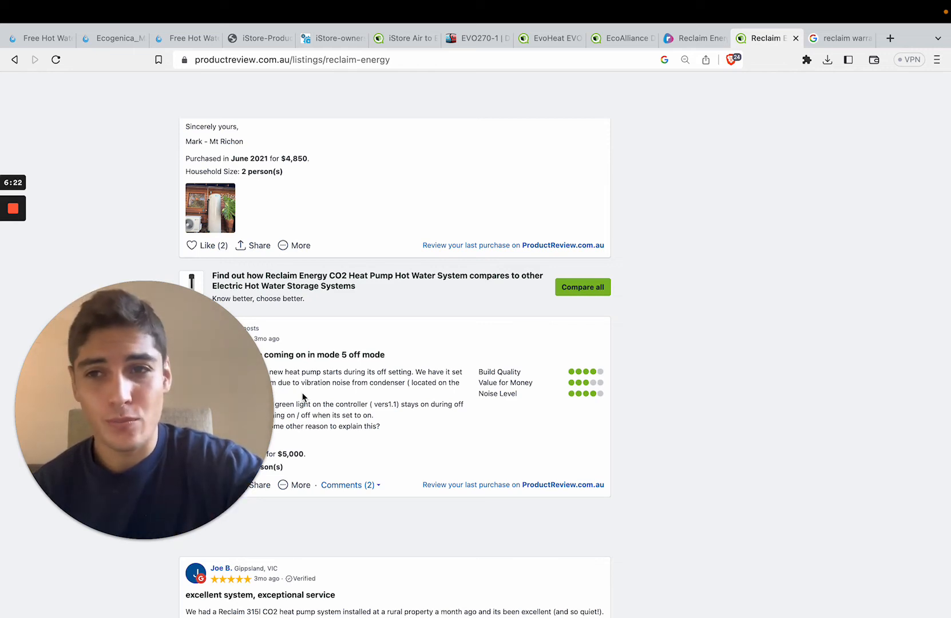
scroll(down, 3)
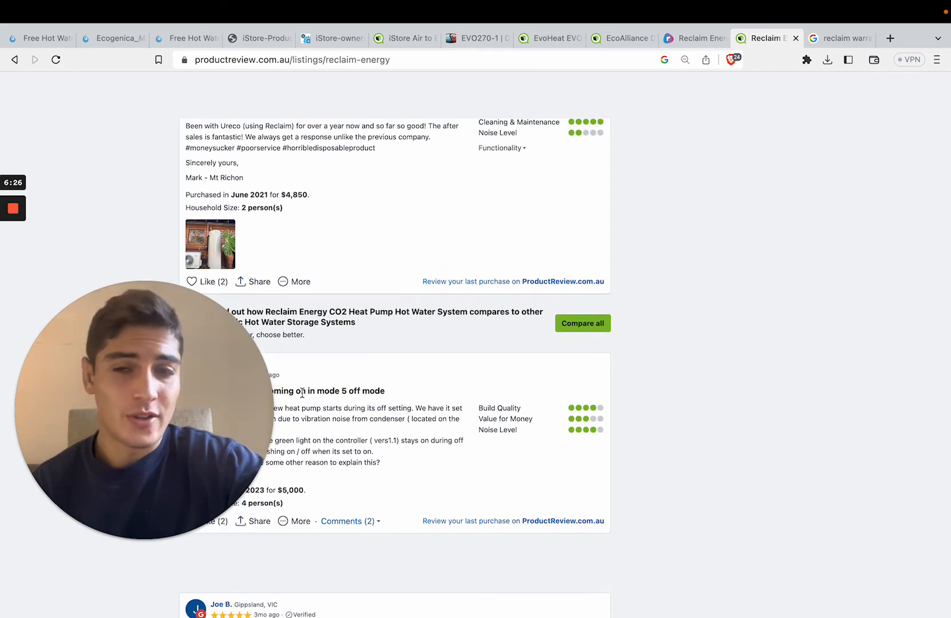
scroll(down, 3)
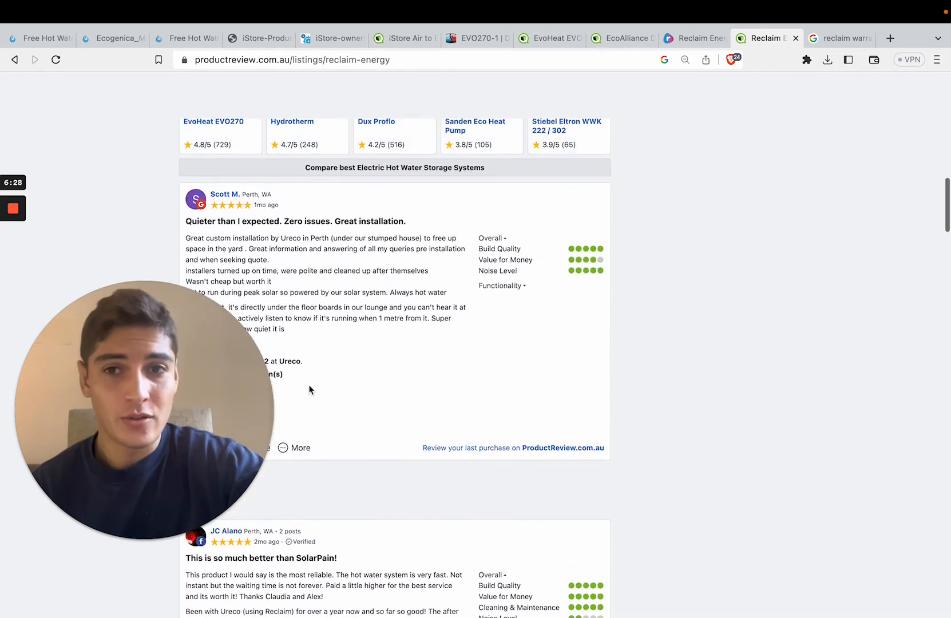